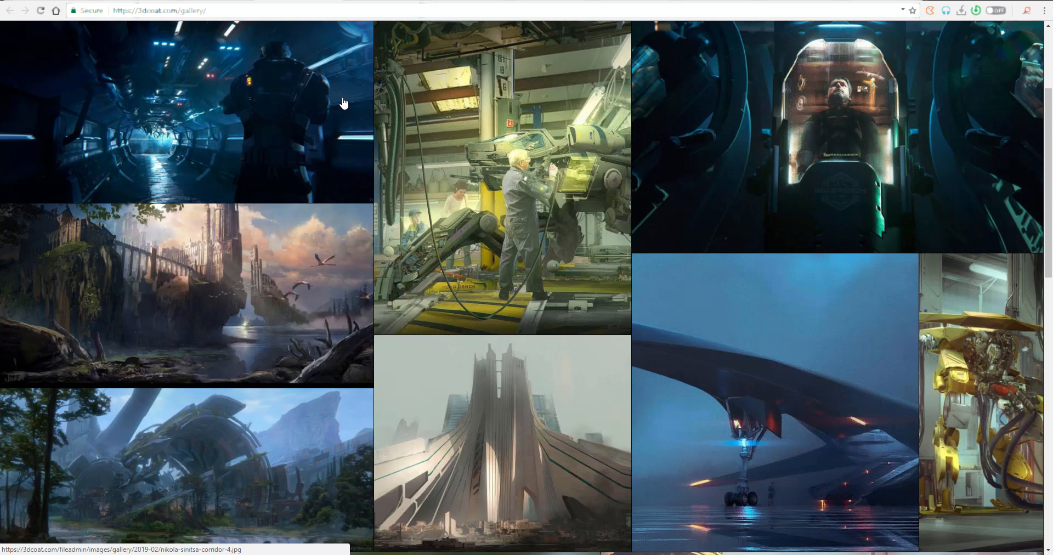
# Scroll down the 3DCoat 4.9 release notes through the new Paint room and Sculpt room features
pyautogui.scroll(-3)
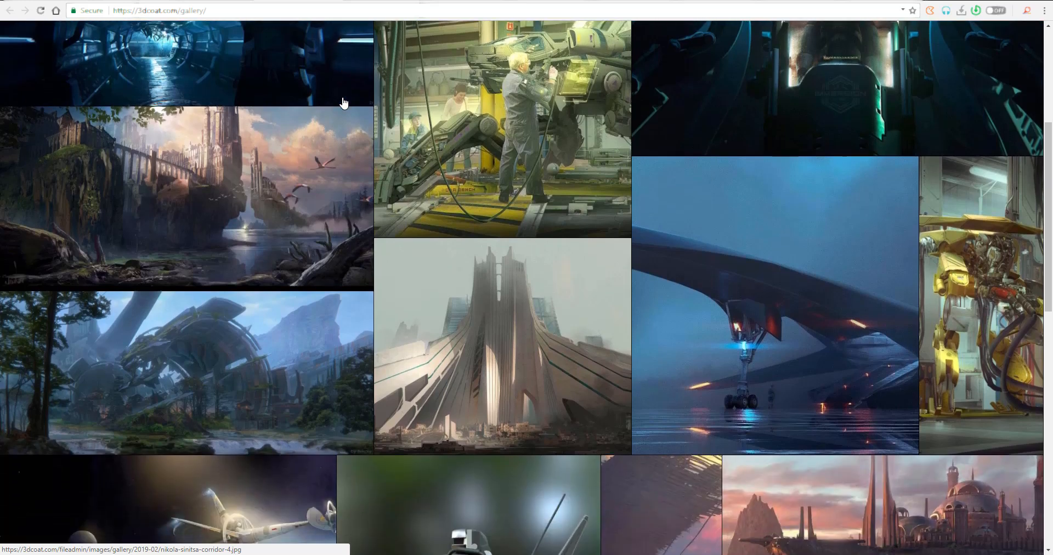
pyautogui.scroll(-3)
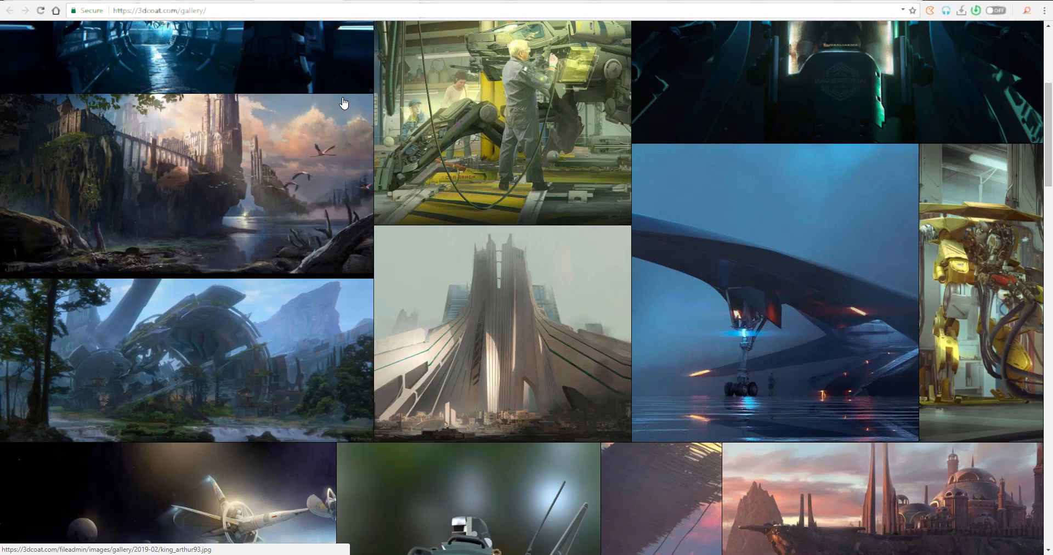
pyautogui.scroll(-3)
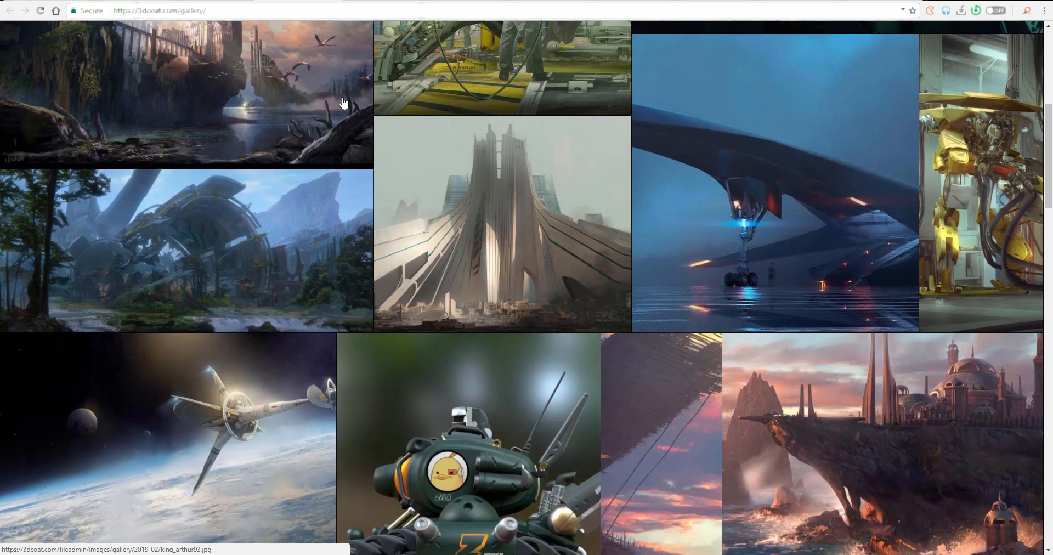
pyautogui.scroll(-3)
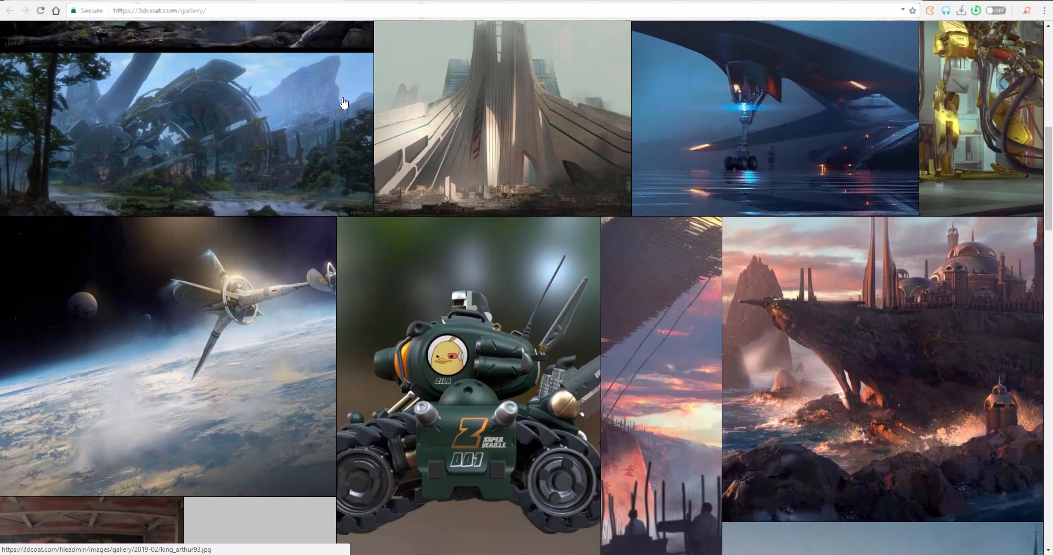
pyautogui.scroll(-3)
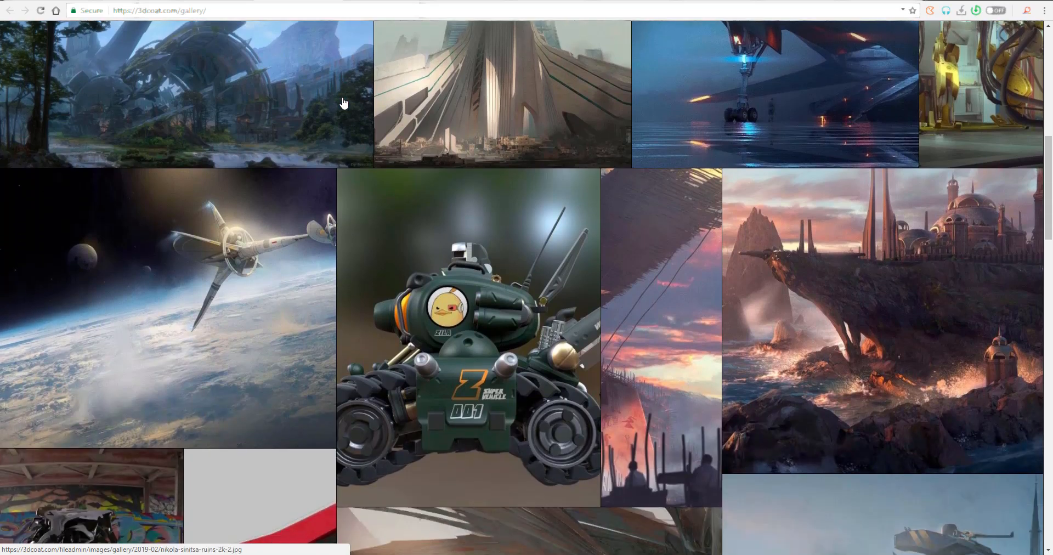
pyautogui.scroll(-3)
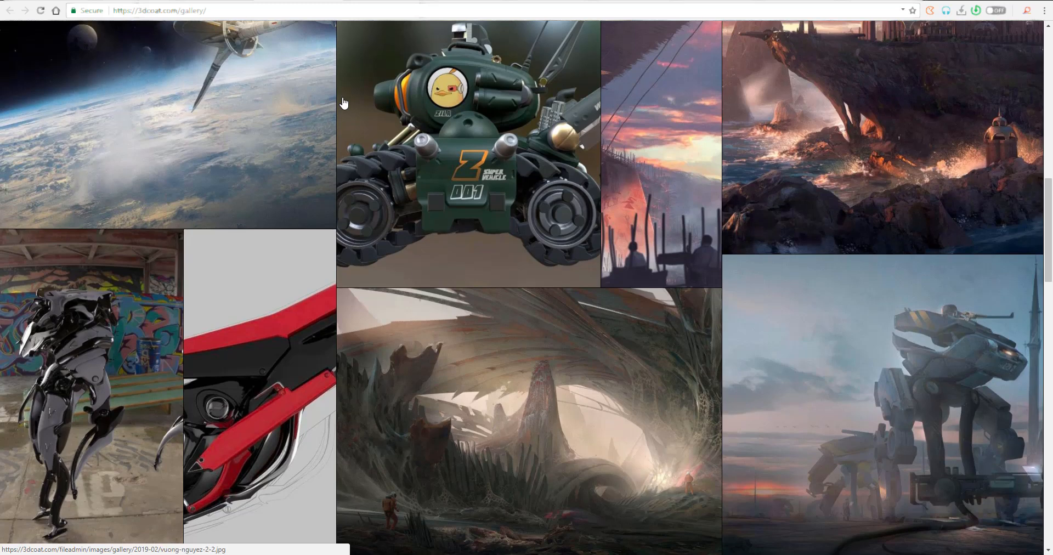
pyautogui.scroll(-3)
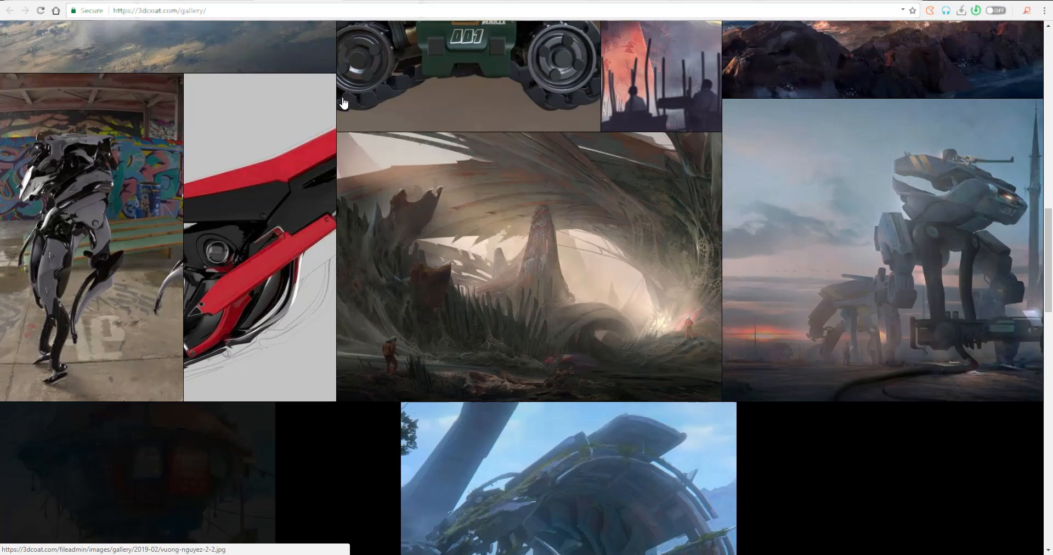
pyautogui.scroll(-3)
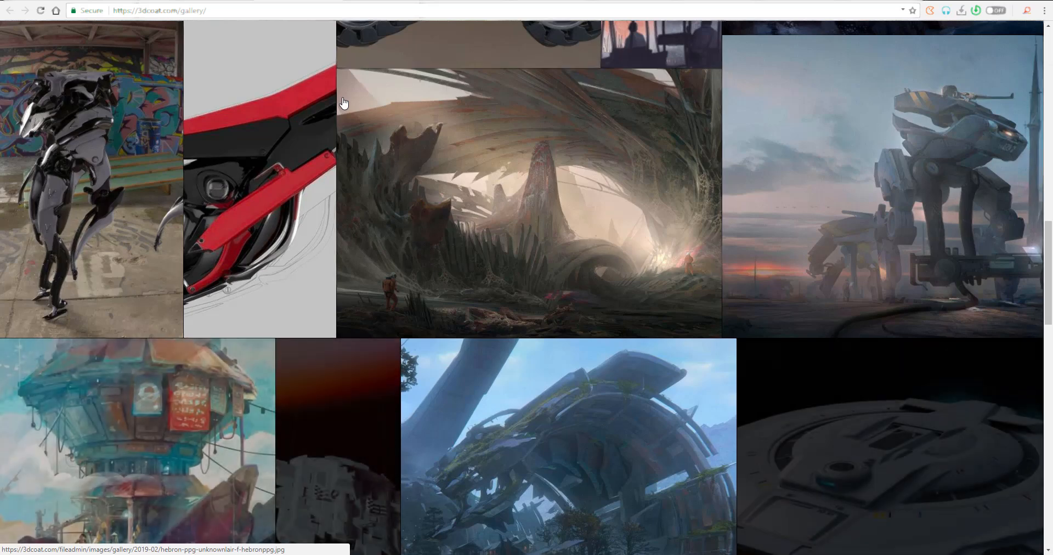
pyautogui.scroll(-3)
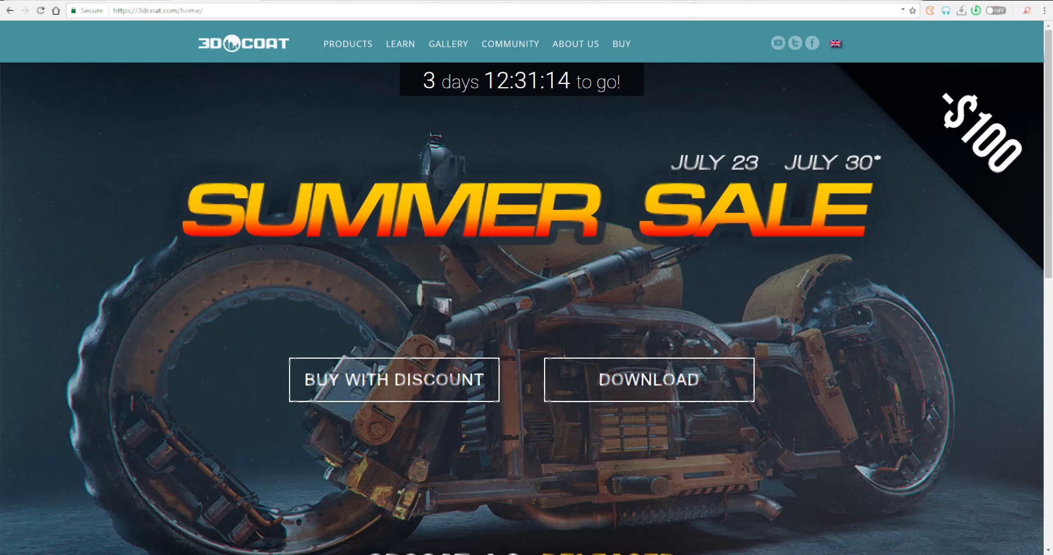
pyautogui.click(647, 379)
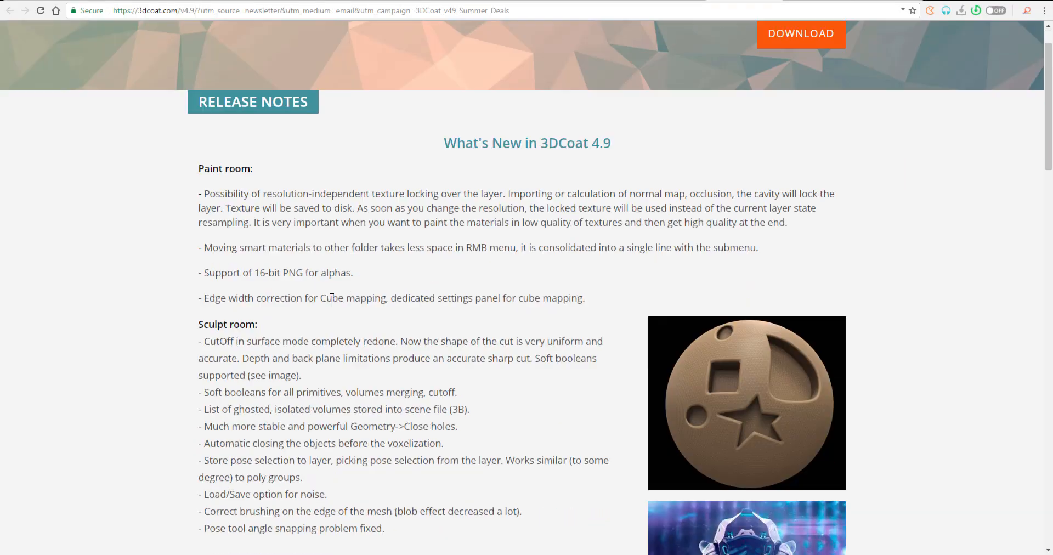
pyautogui.scroll(-3)
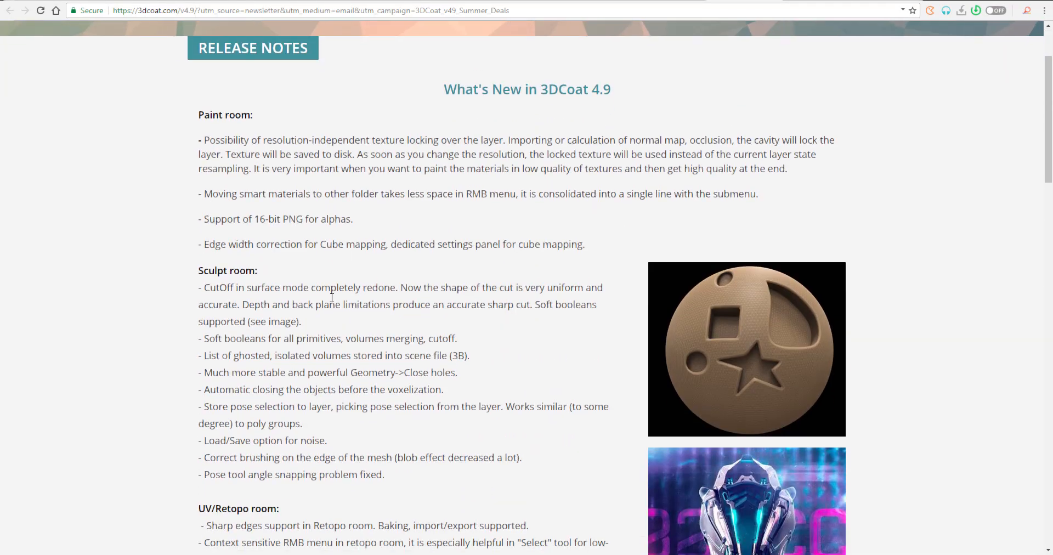
pyautogui.scroll(-3)
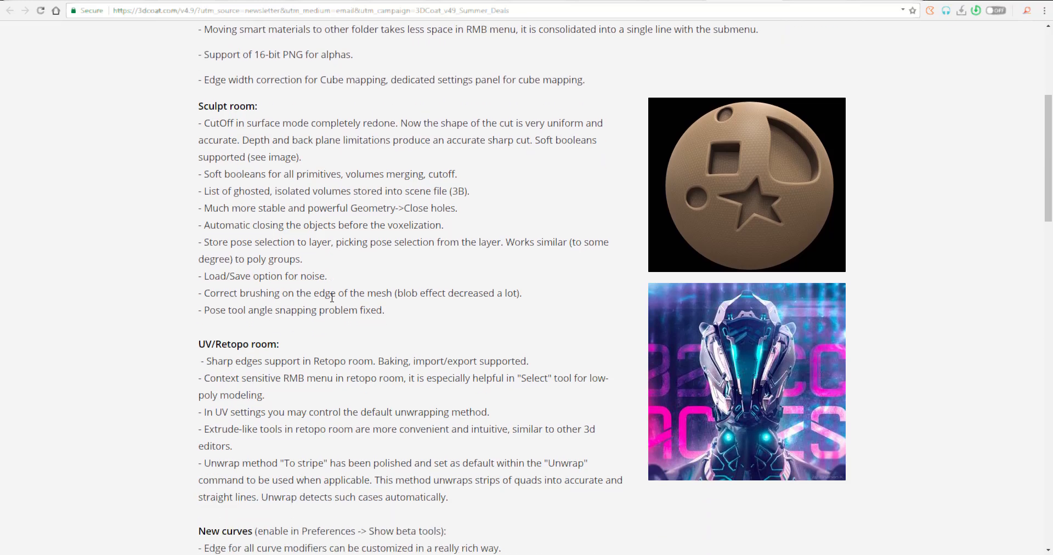
pyautogui.scroll(-3)
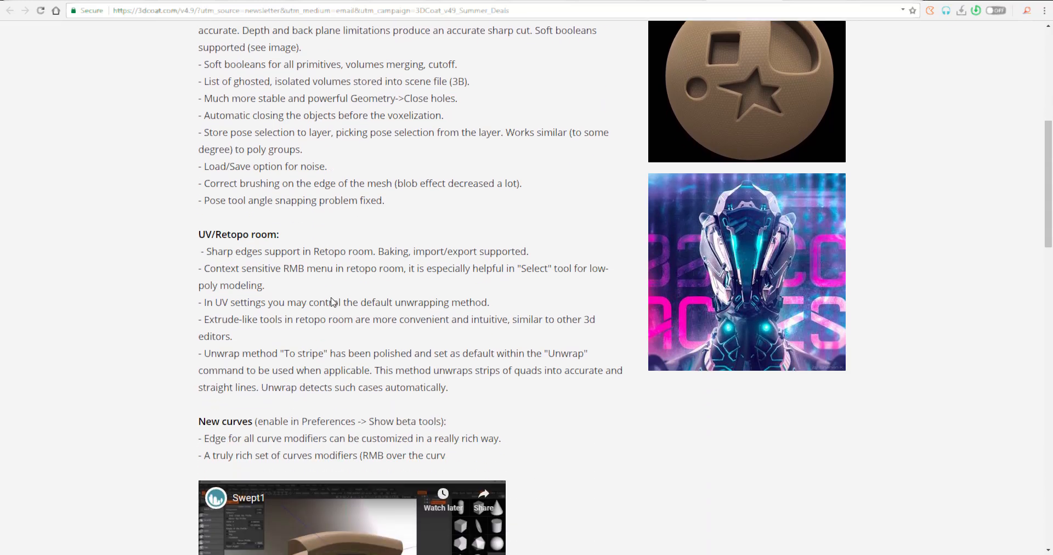
pyautogui.scroll(-3)
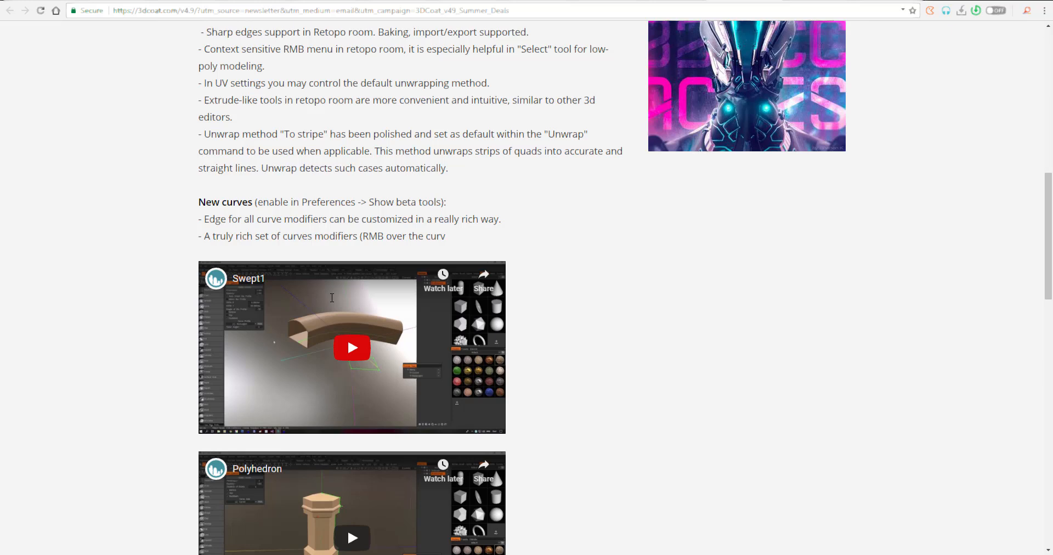
pyautogui.scroll(-3)
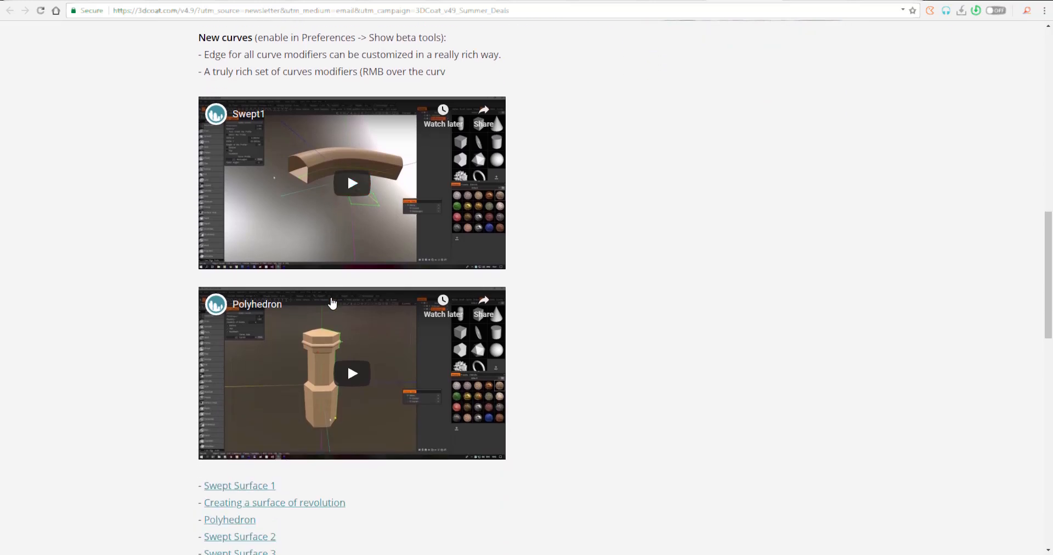
pyautogui.scroll(-3)
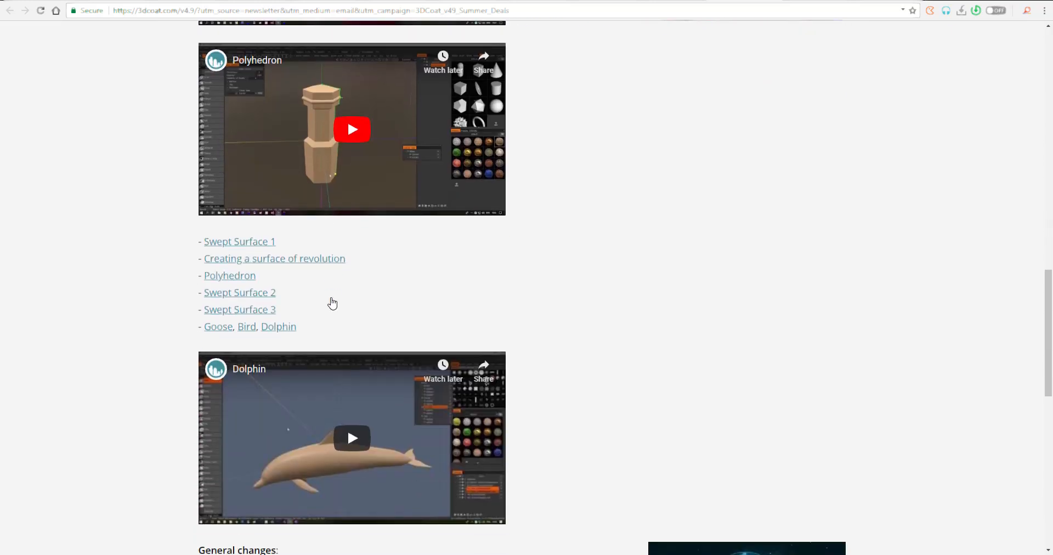
pyautogui.scroll(-3)
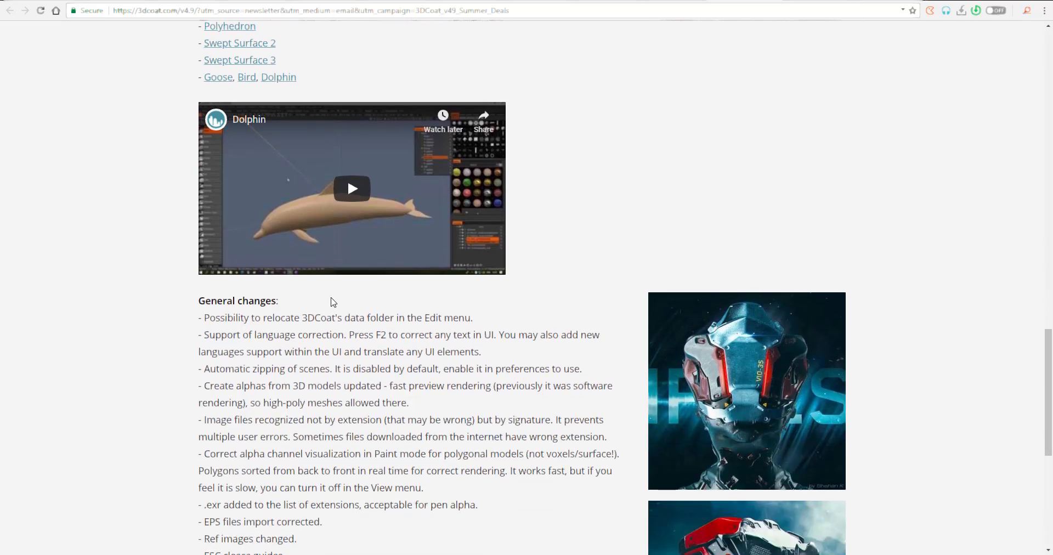
pyautogui.scroll(-3)
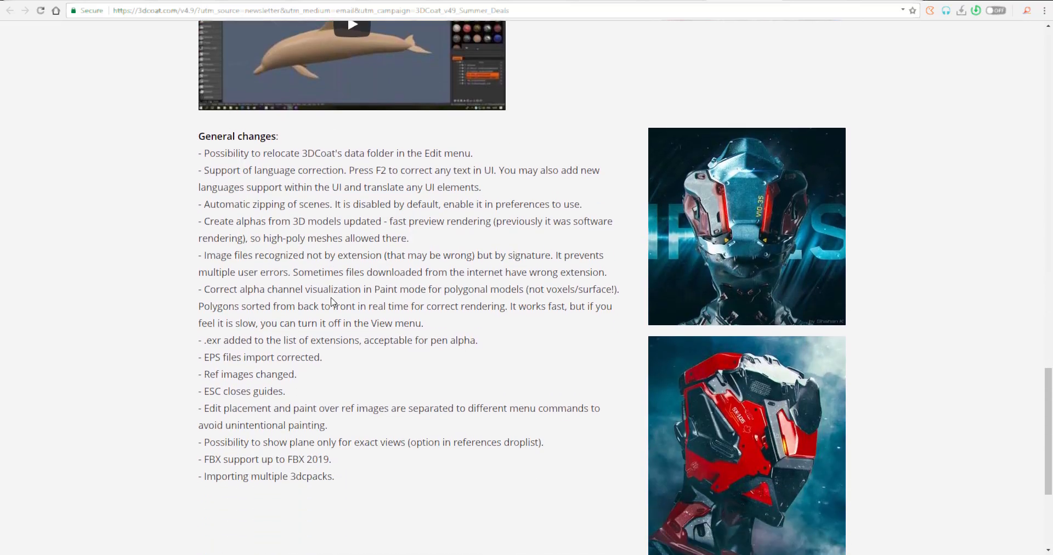
pyautogui.scroll(-3)
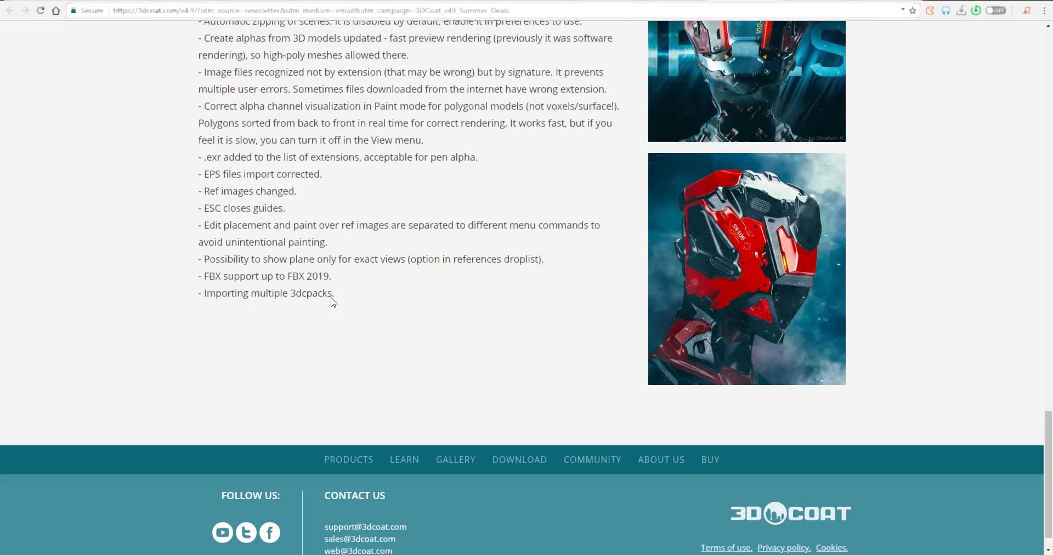
pyautogui.scroll(3)
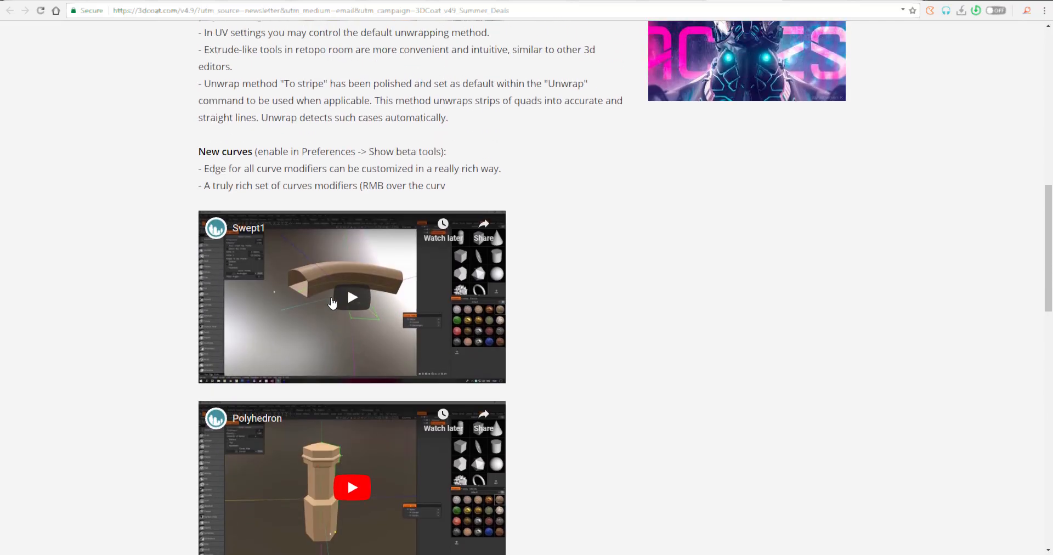
pyautogui.scroll(3)
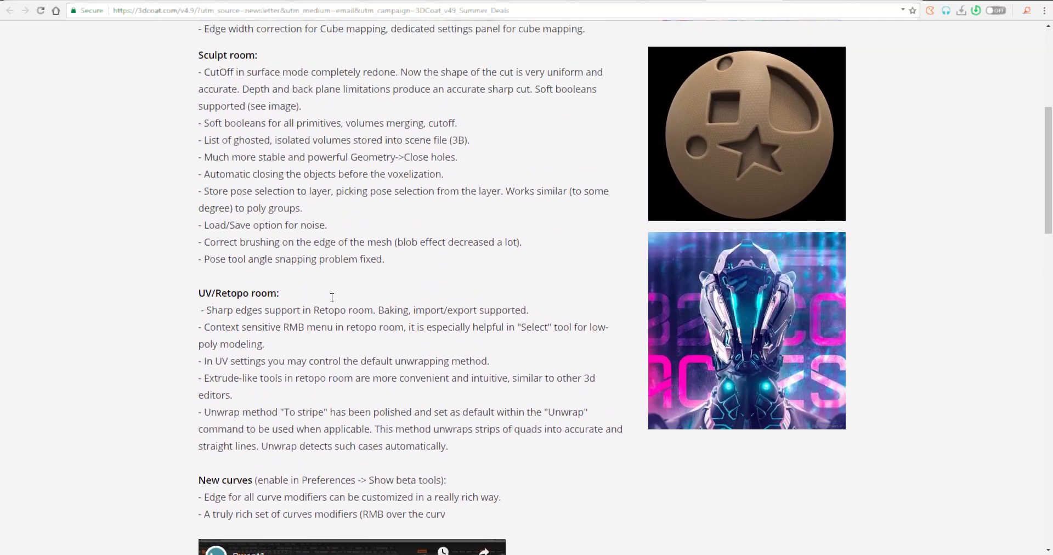
pyautogui.scroll(3)
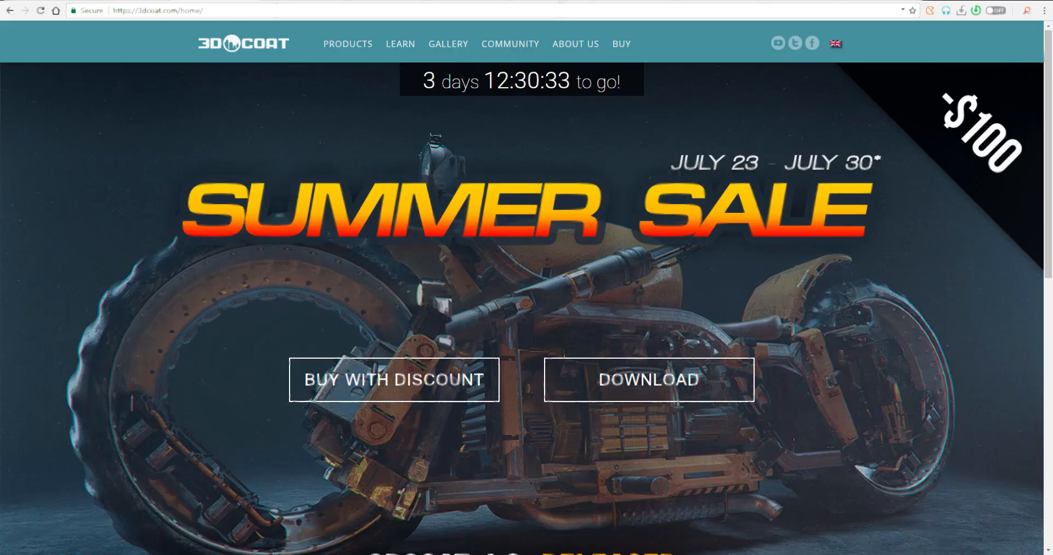
pyautogui.click(448, 44)
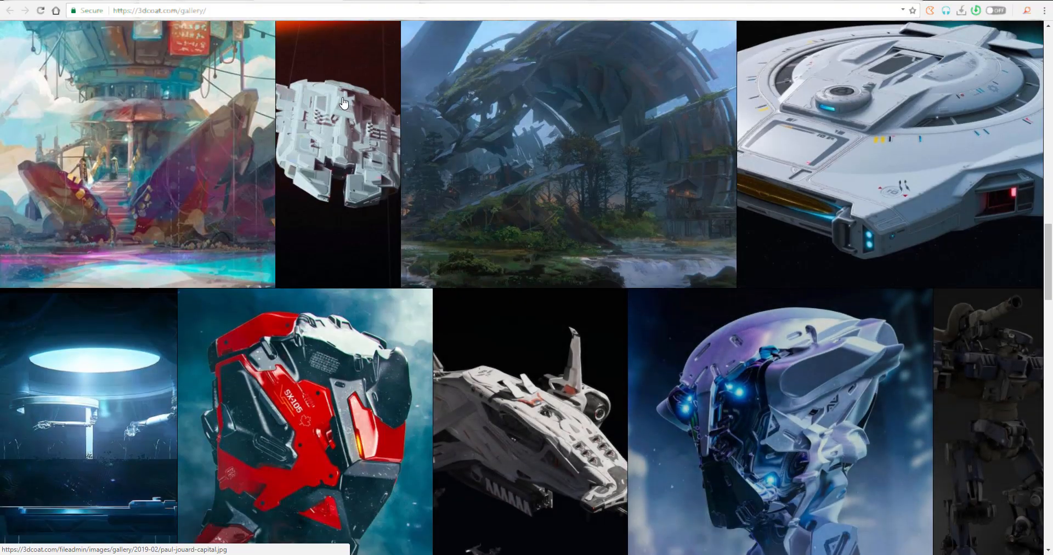
pyautogui.scroll(-3)
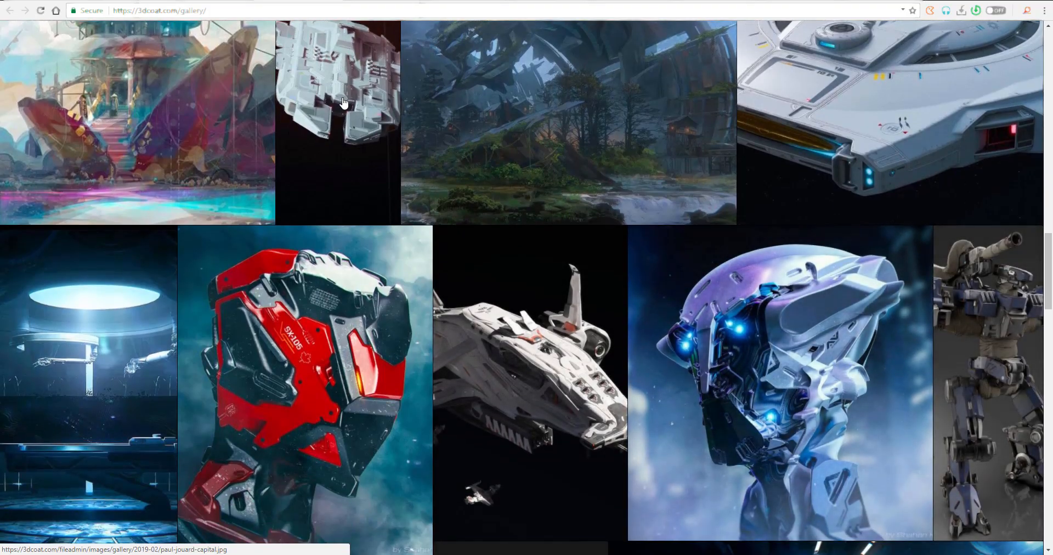
pyautogui.scroll(-3)
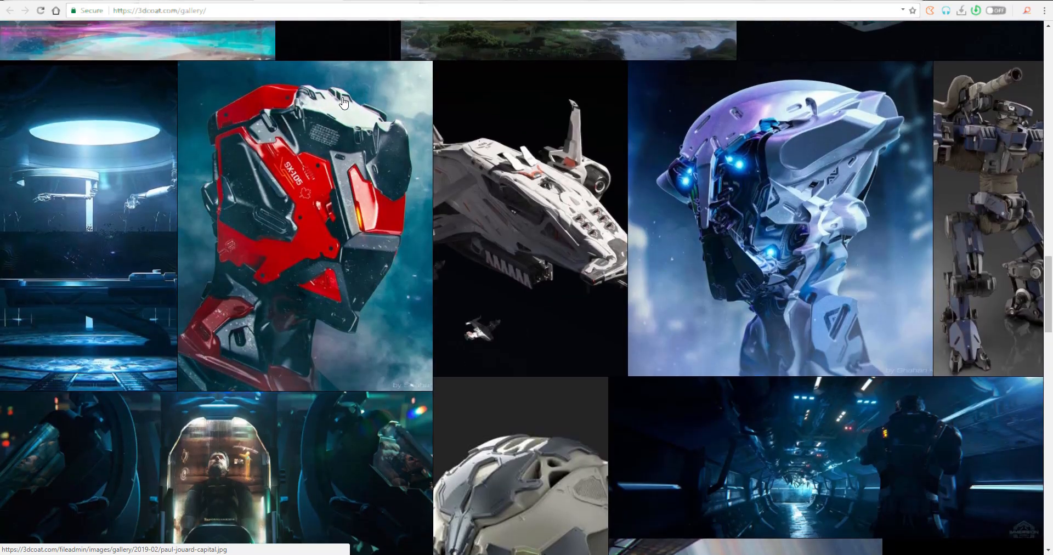
pyautogui.scroll(-3)
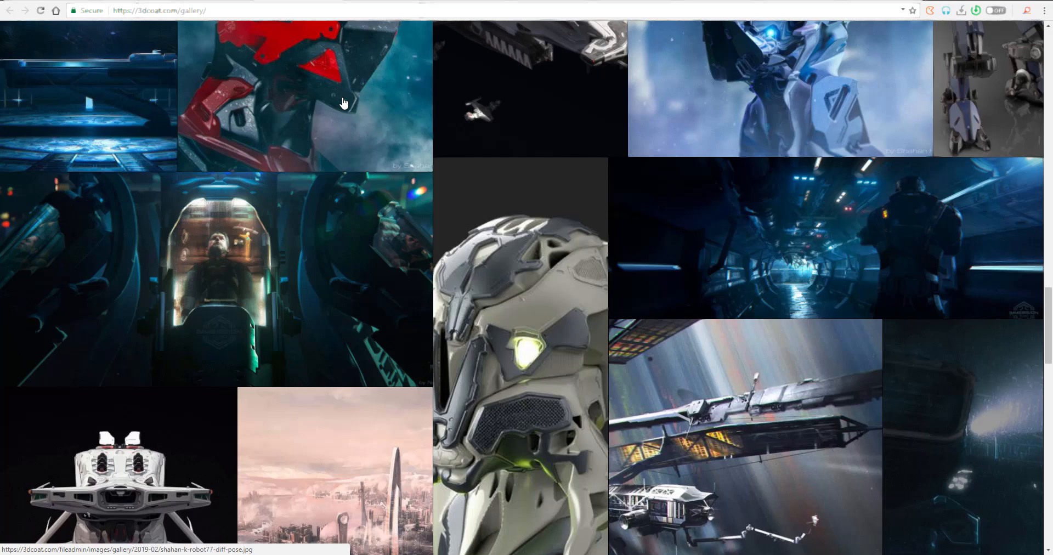
pyautogui.scroll(-3)
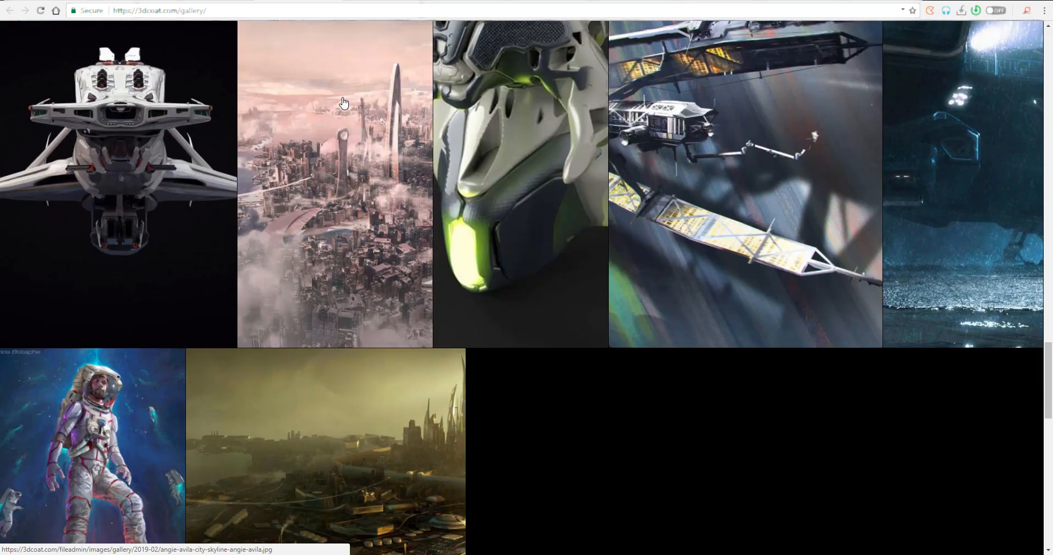
pyautogui.scroll(-3)
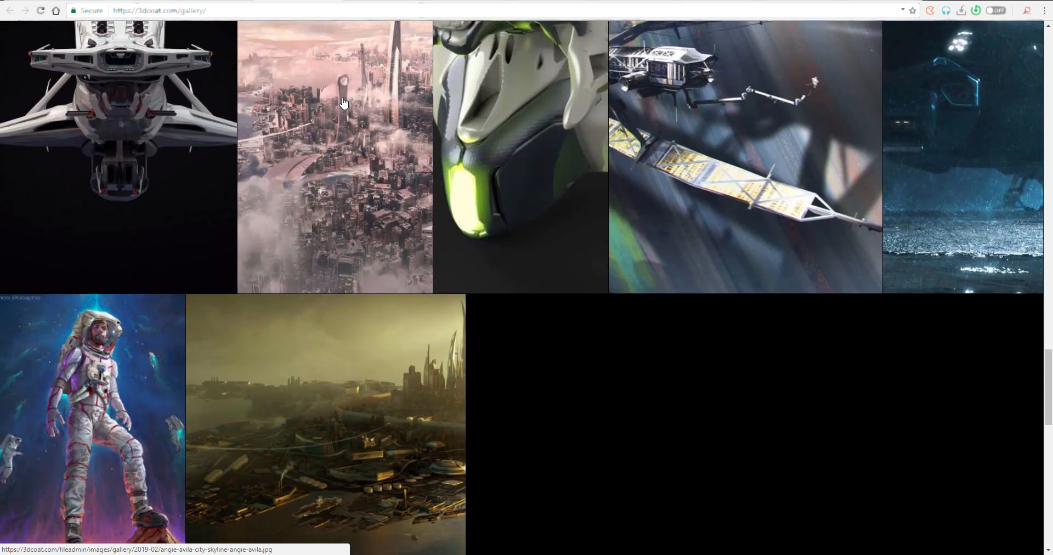
pyautogui.scroll(-3)
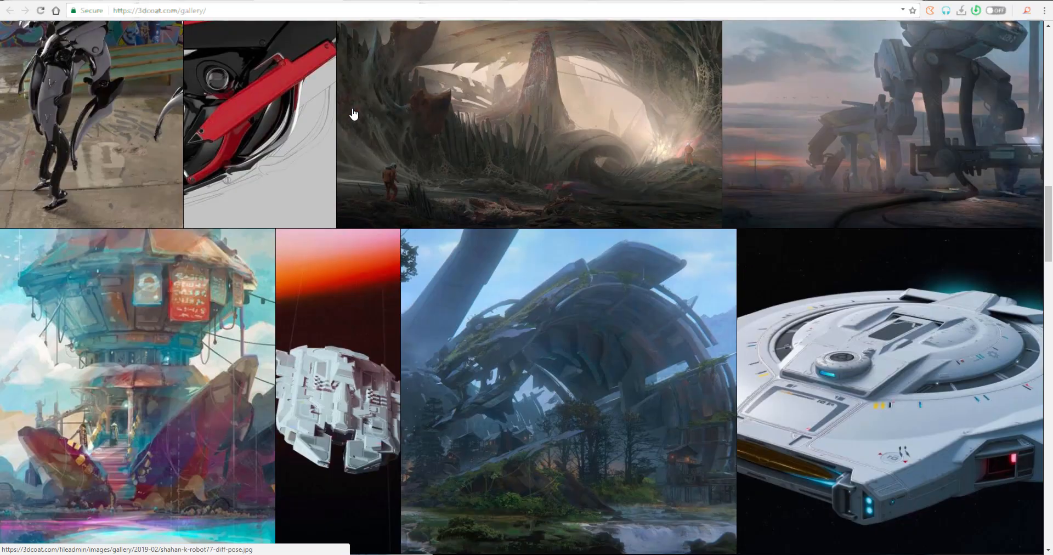
pyautogui.scroll(-3)
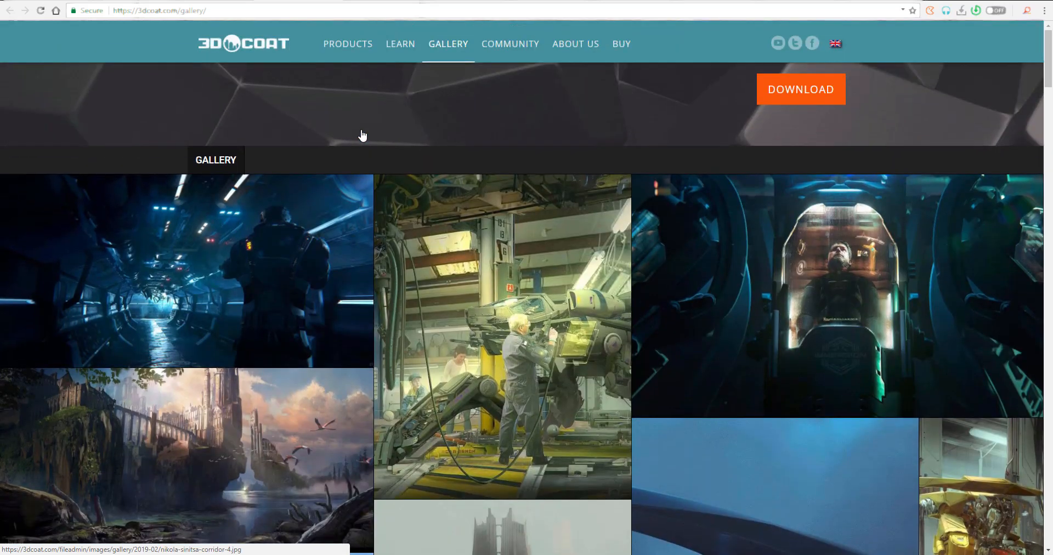
pyautogui.moveTo(405, 190)
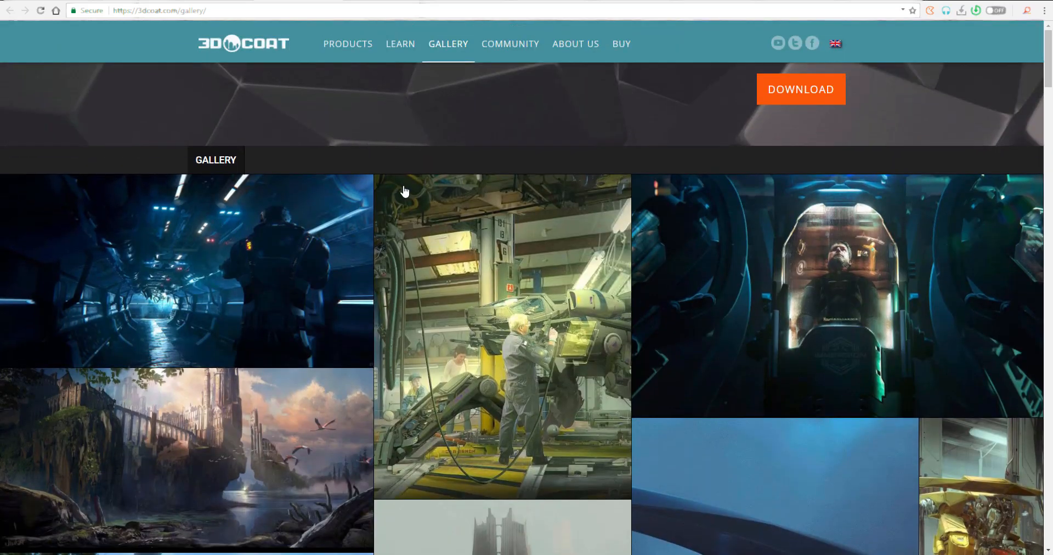
pyautogui.moveTo(450, 256)
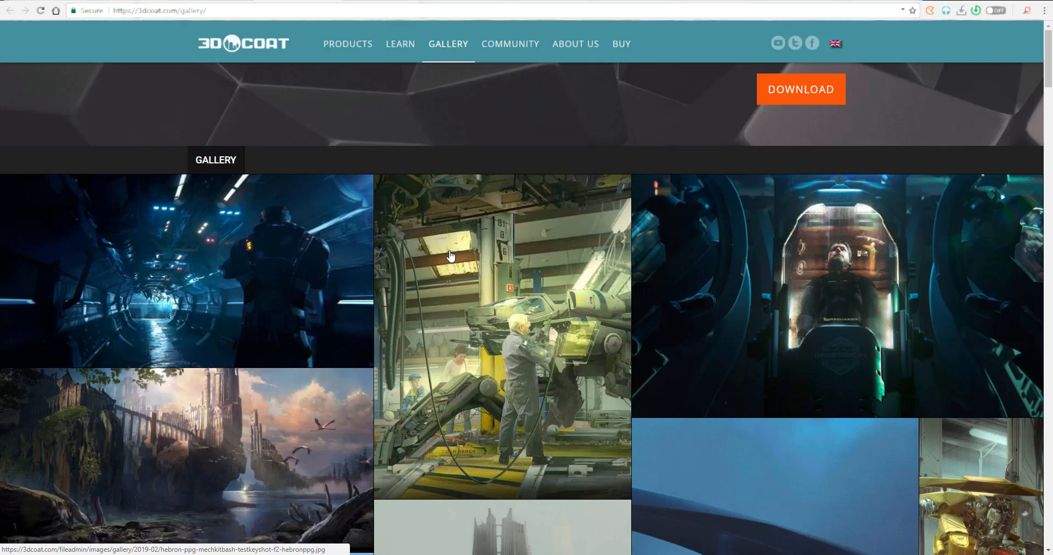
pyautogui.moveTo(461, 270)
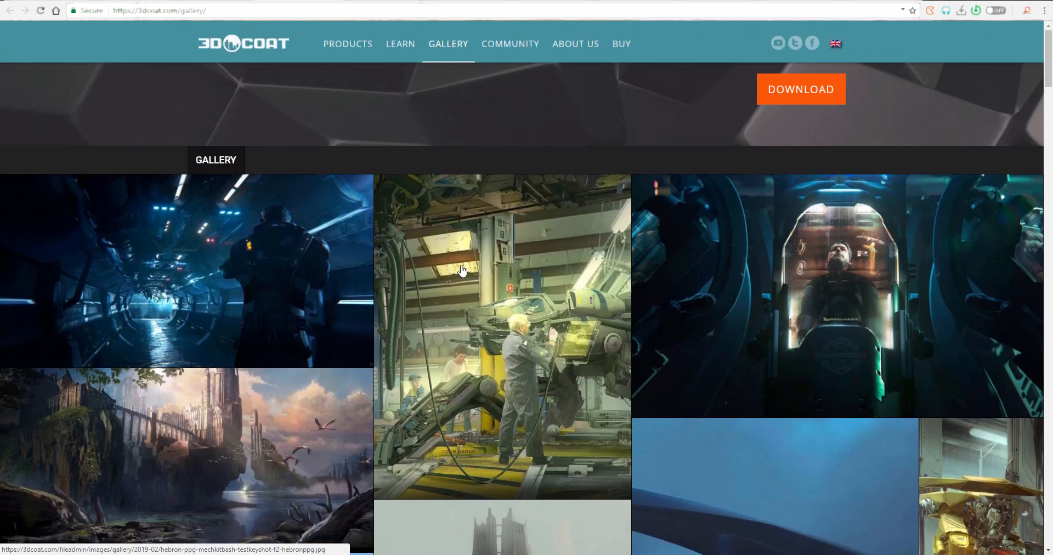
pyautogui.scroll(-3)
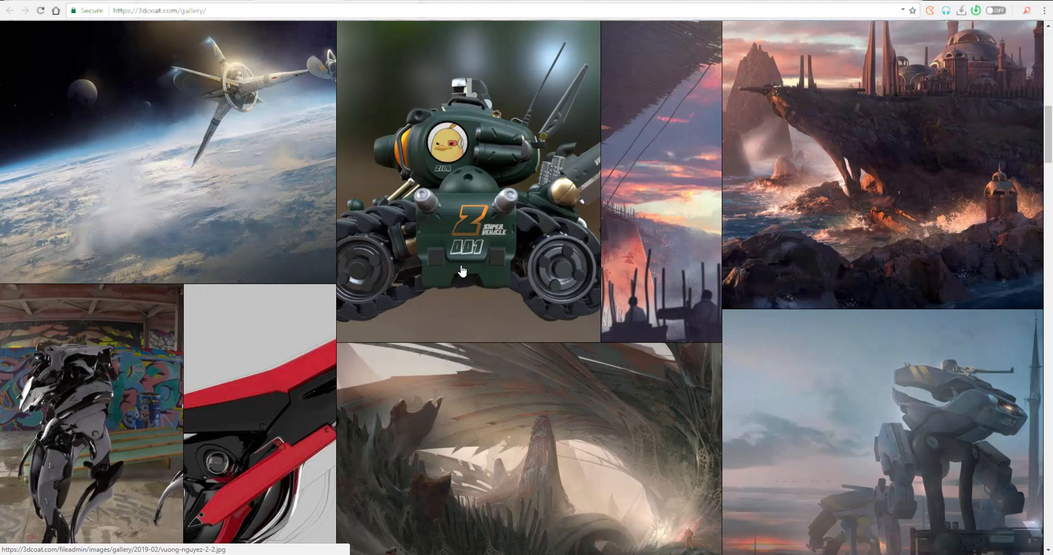
pyautogui.scroll(-3)
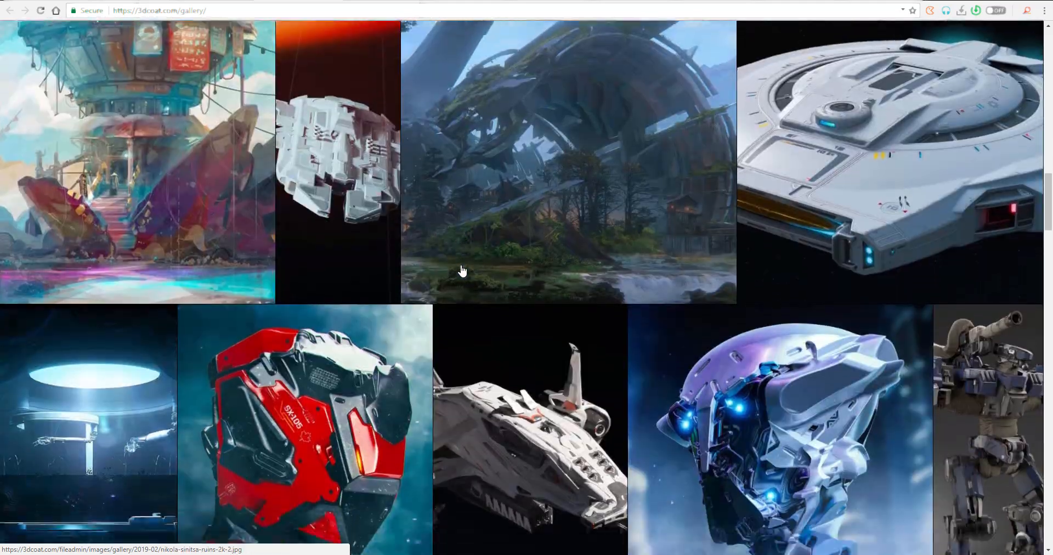
pyautogui.scroll(-3)
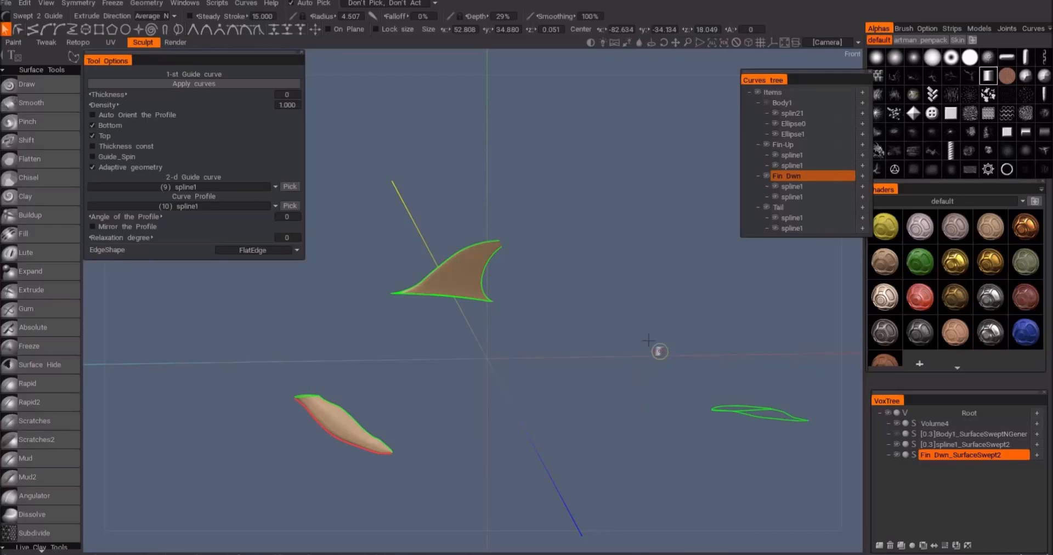
# Sweep the Rectangle0 profile along the guide curve into a thick bent beam
pyautogui.click(779, 207)
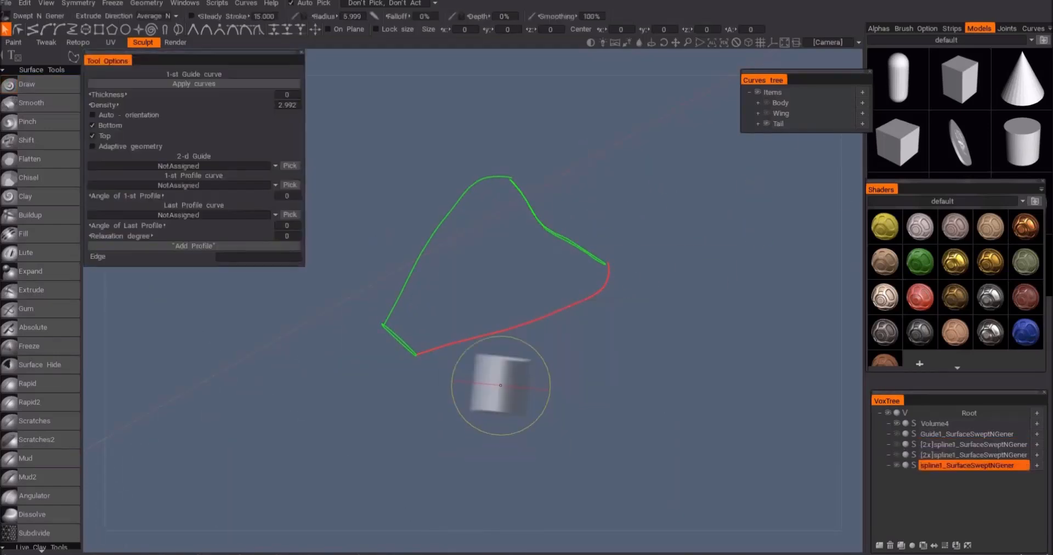
pyautogui.click(290, 165)
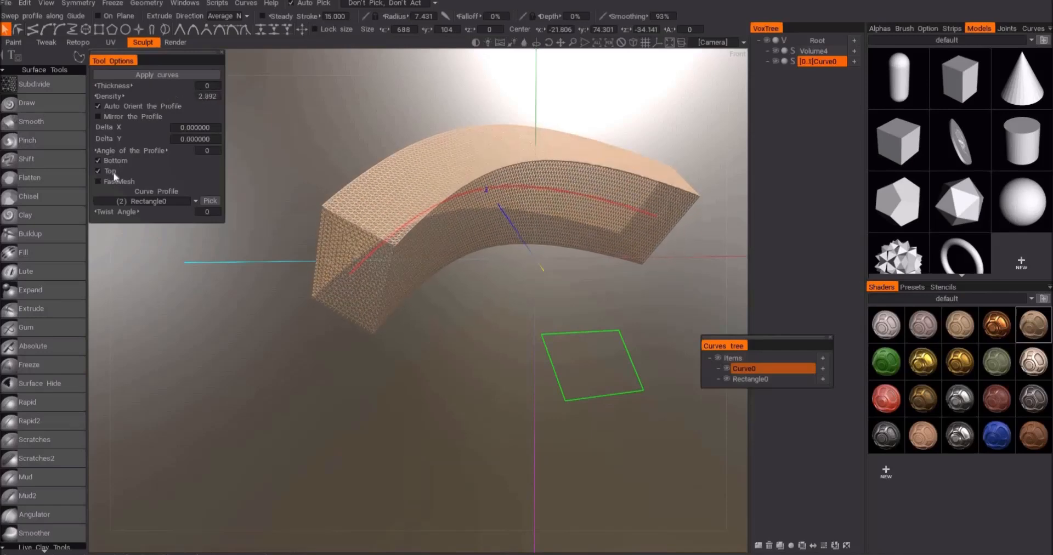
# Enable FastMesh, view Rectangle0's Put on plane options, then switch to the 4.9 testing thread
pyautogui.click(98, 182)
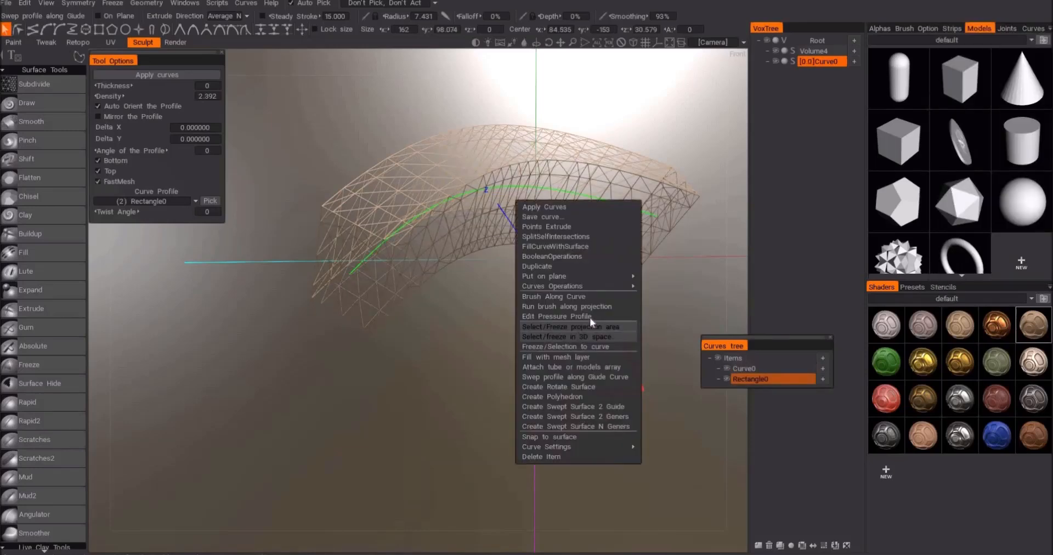
pyautogui.moveTo(544, 276)
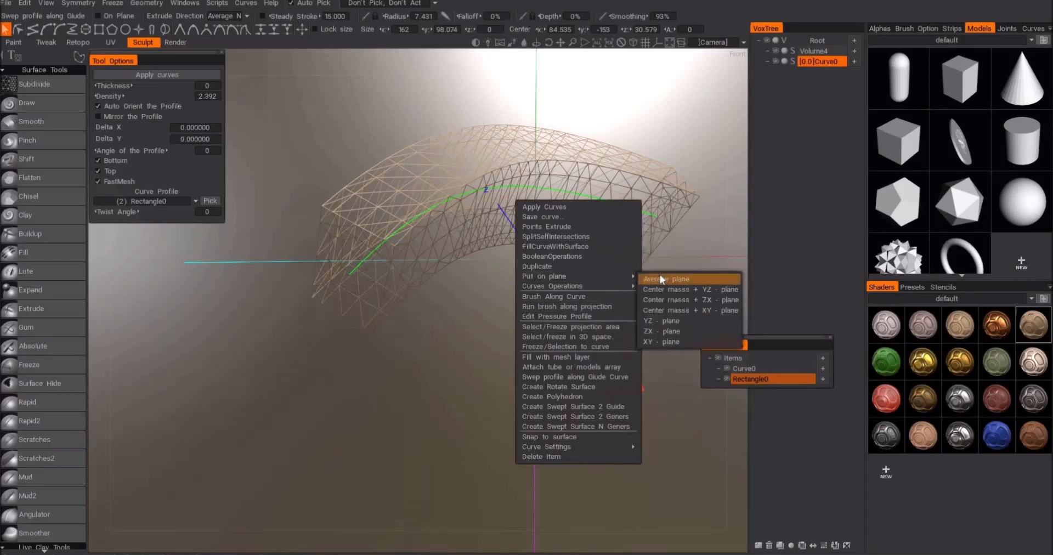
pyautogui.click(663, 278)
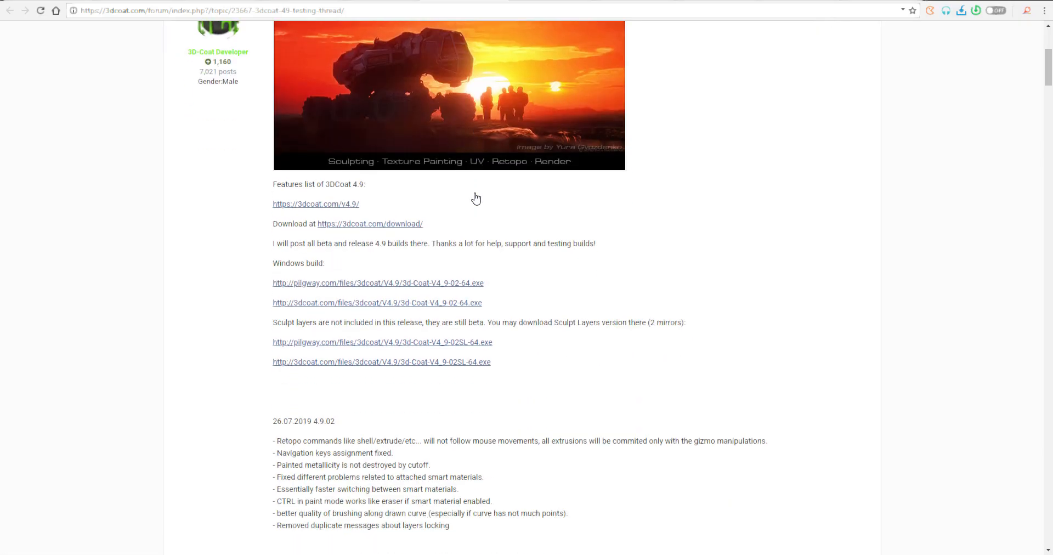
# Scroll the 4.9 testing thread down to Carlosan's reply recommending Help > Migration Master
pyautogui.scroll(-3)
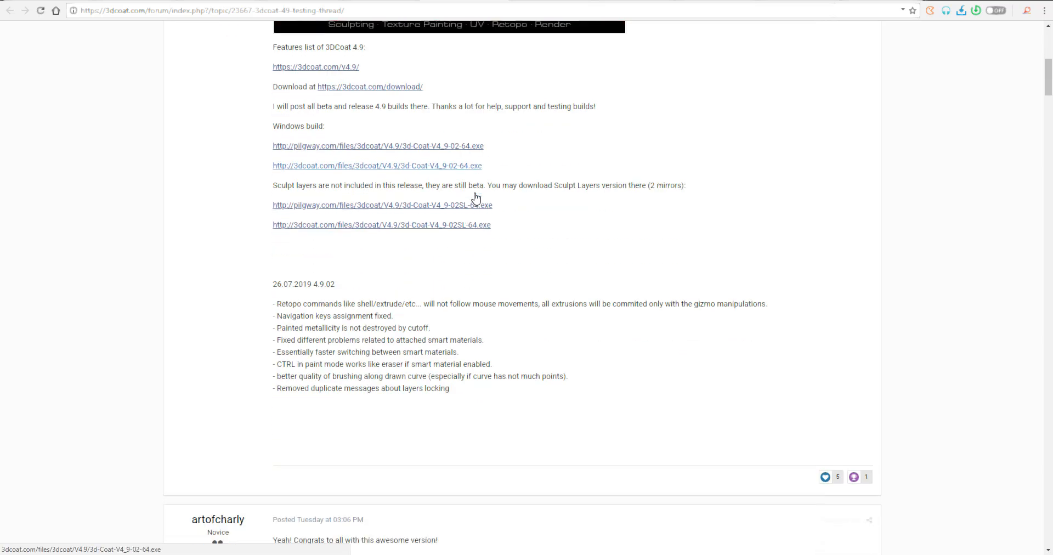
pyautogui.scroll(-3)
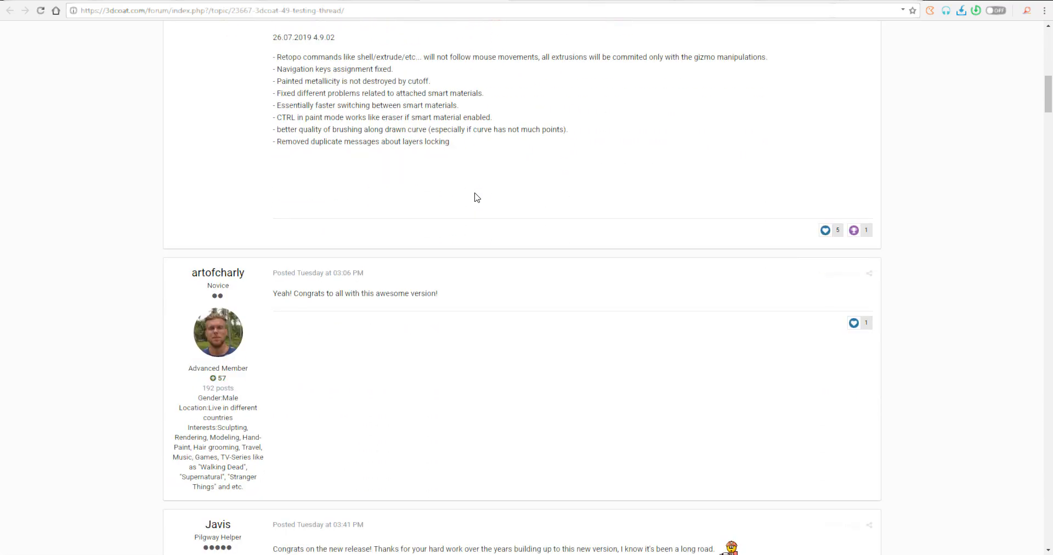
pyautogui.scroll(-3)
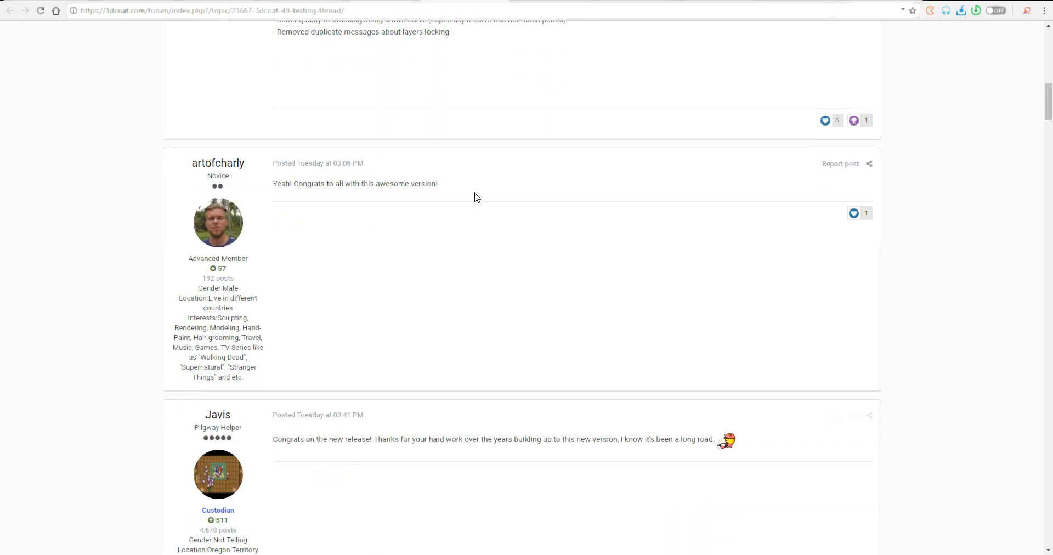
pyautogui.scroll(-3)
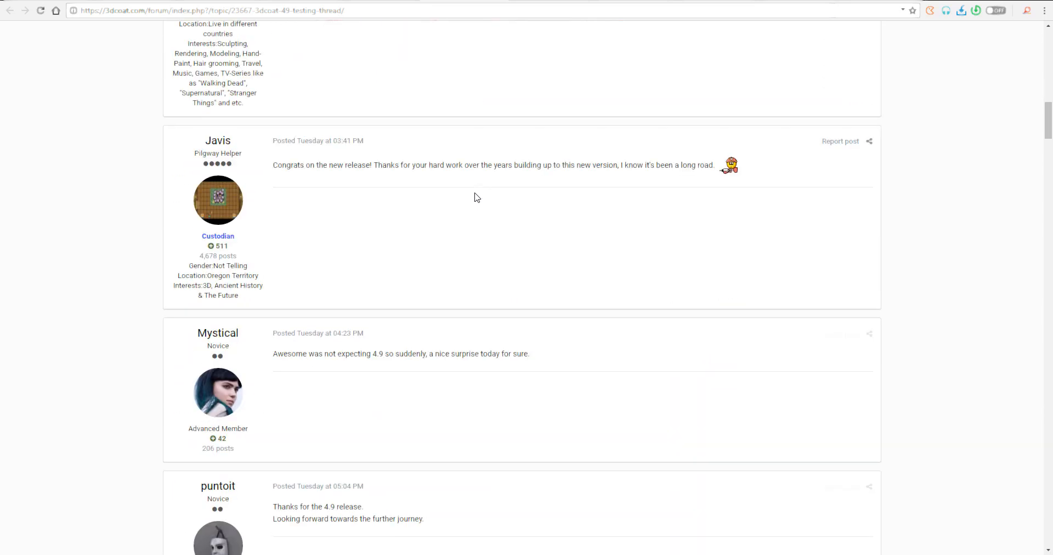
pyautogui.scroll(-3)
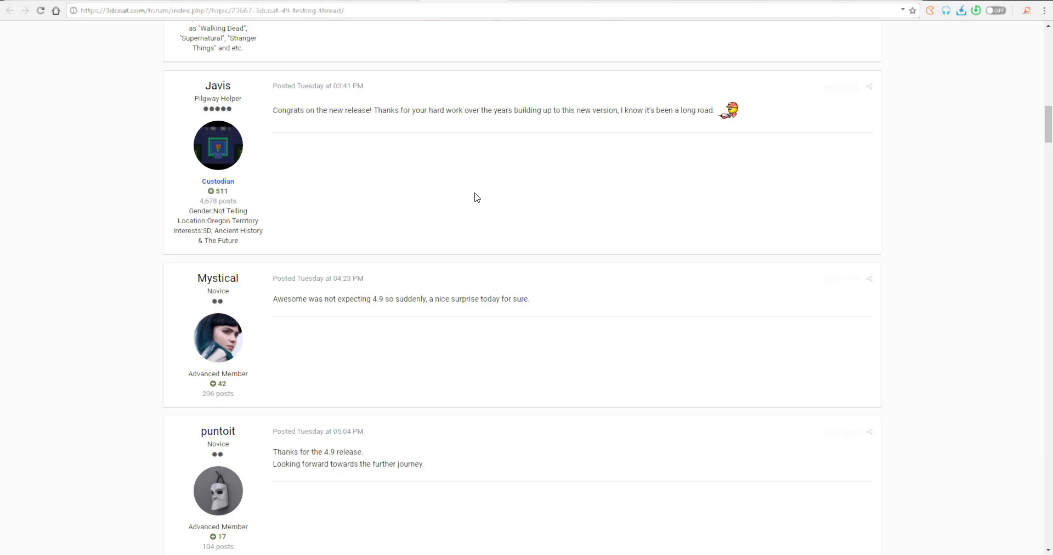
pyautogui.scroll(-3)
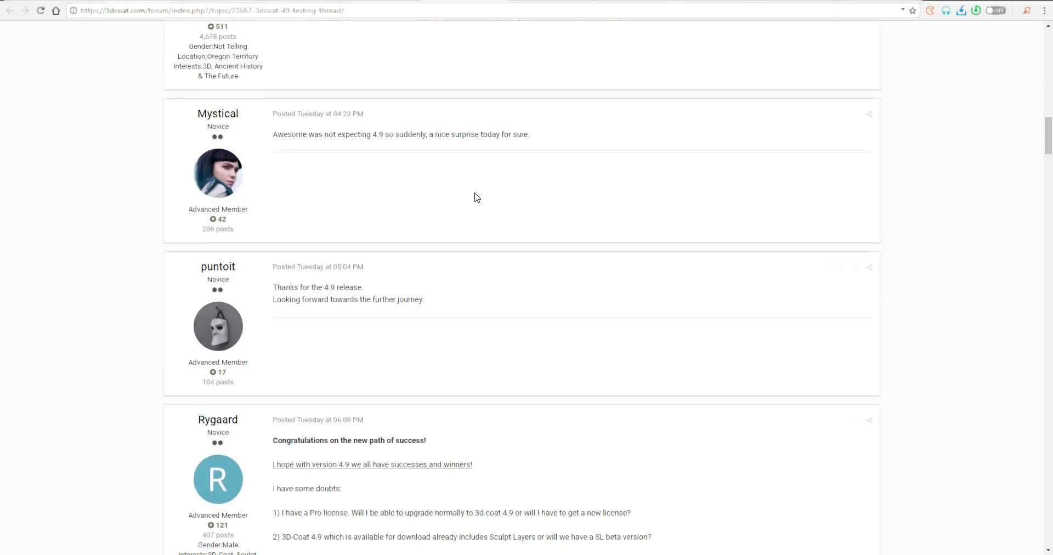
pyautogui.scroll(-3)
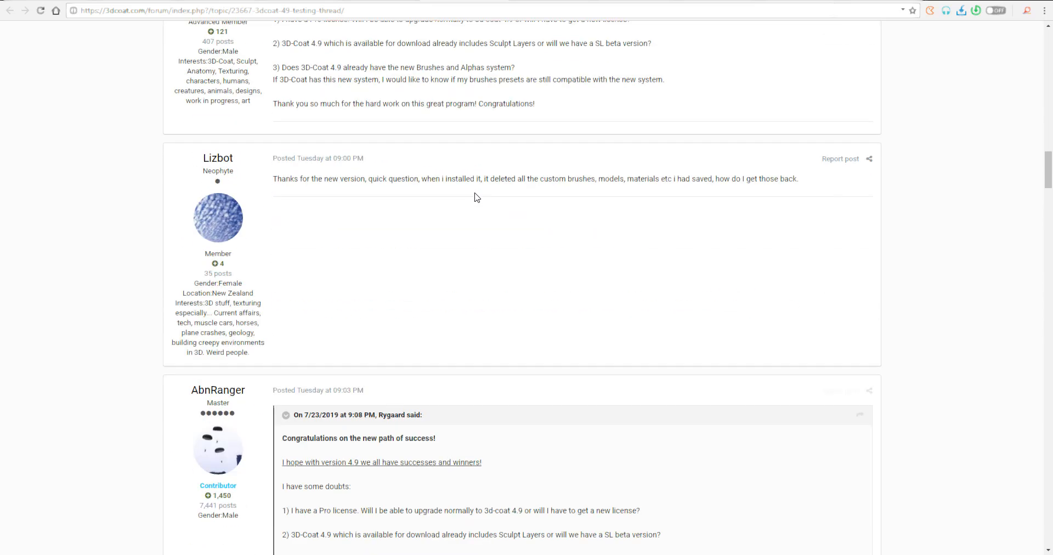
pyautogui.scroll(-3)
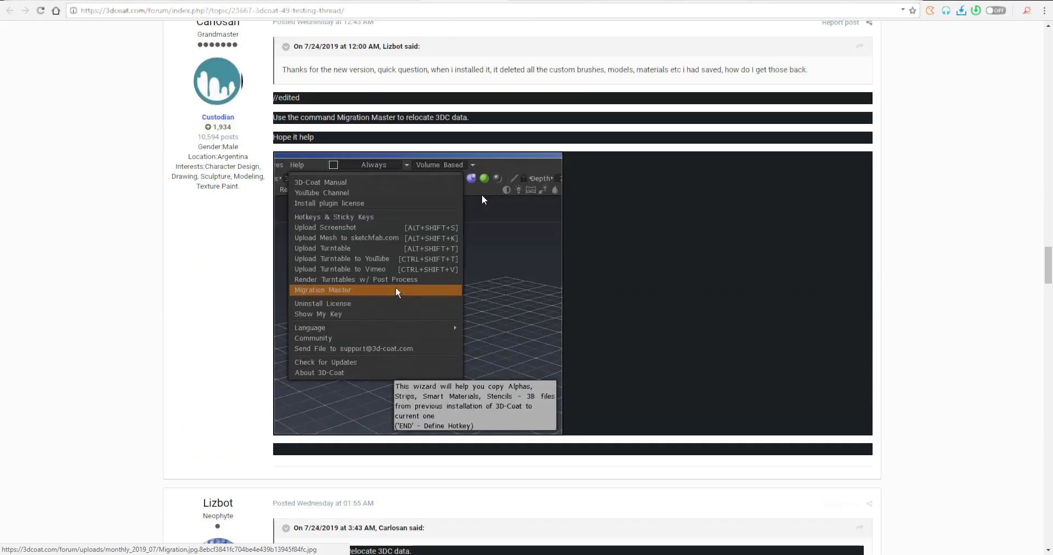
pyautogui.moveTo(434, 80)
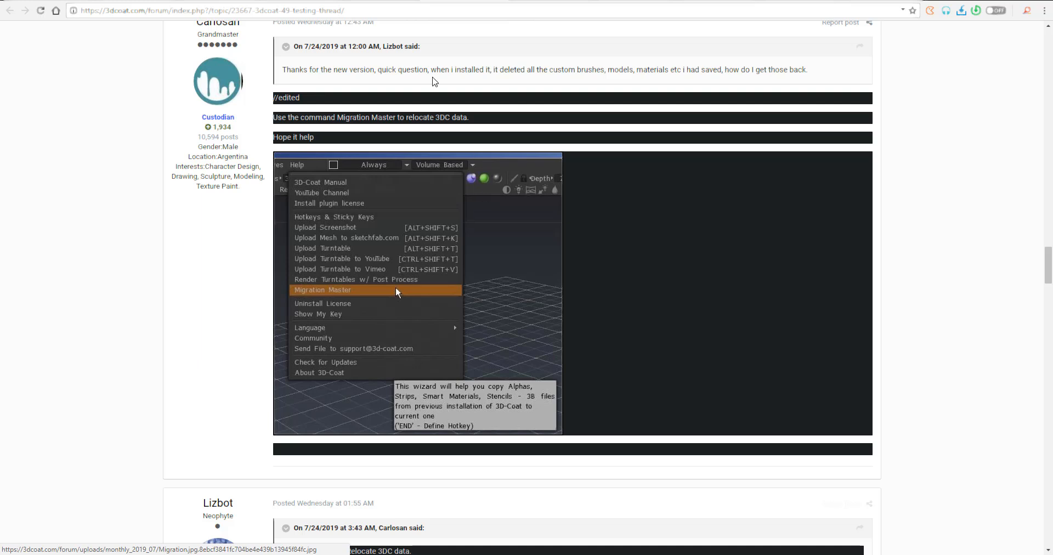
pyautogui.moveTo(346, 158)
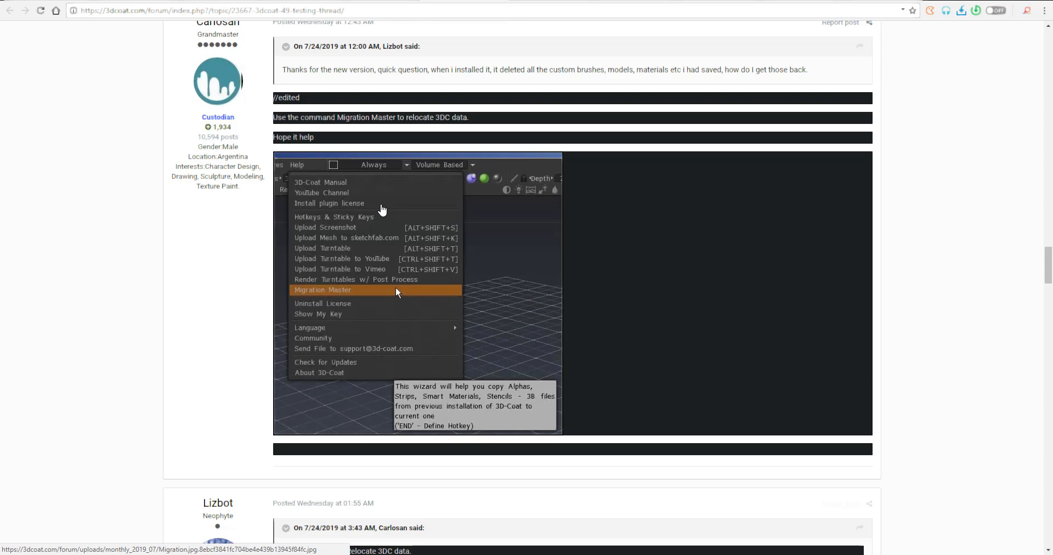
# Read past the Cut Off and UDIM import bug posts, ending on the 3dcoat.com gallery
pyautogui.scroll(-3)
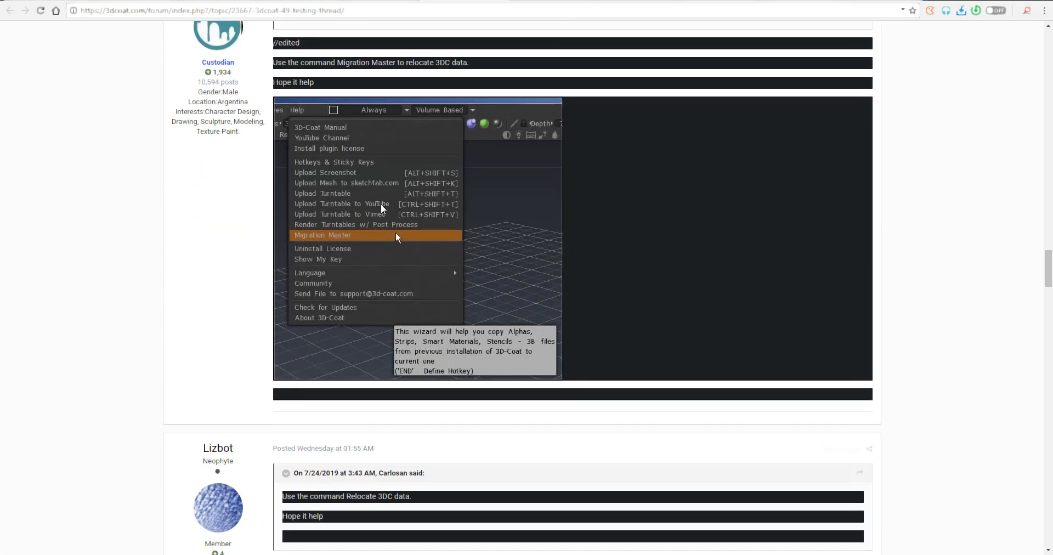
pyautogui.scroll(-3)
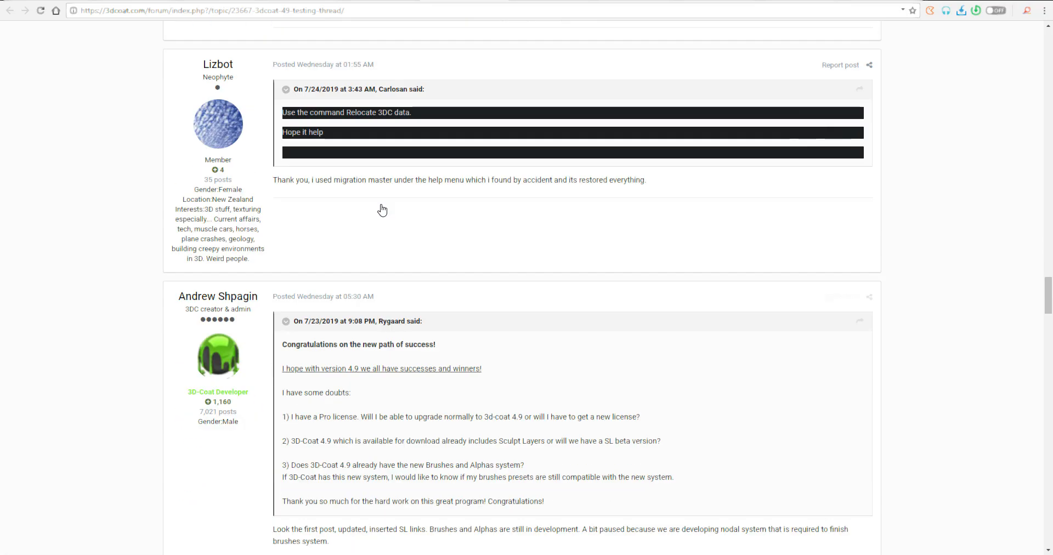
pyautogui.scroll(-3)
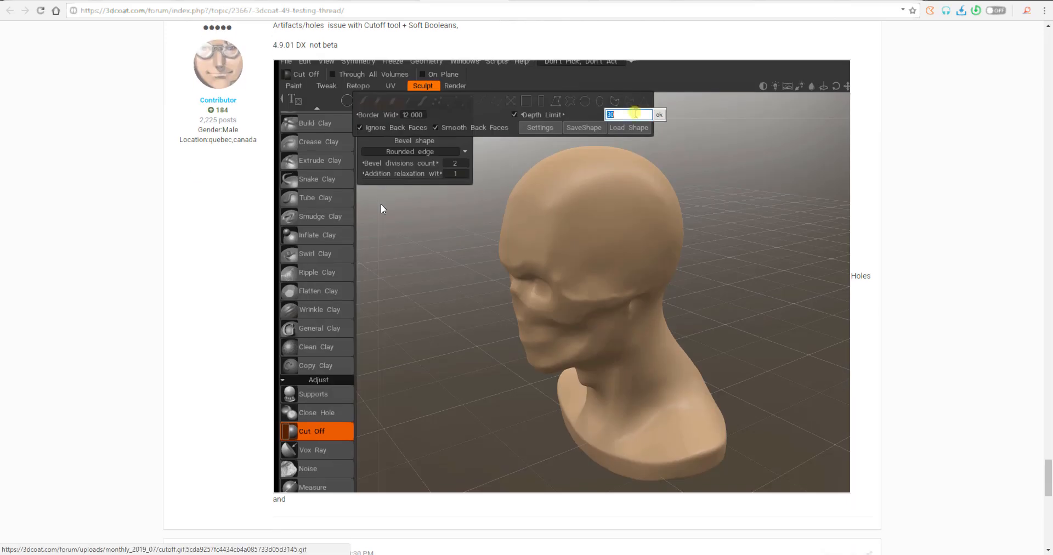
pyautogui.scroll(-3)
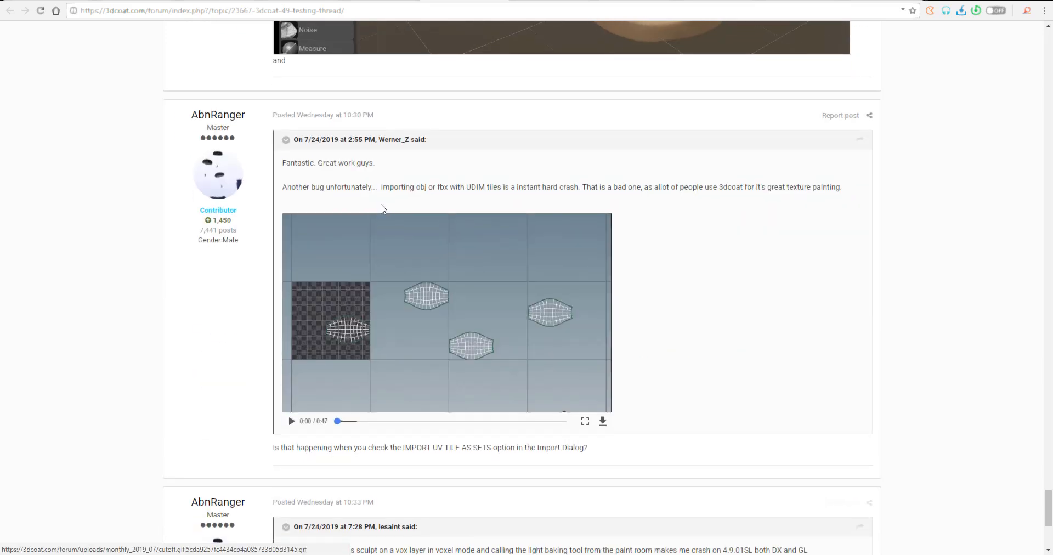
pyautogui.scroll(-3)
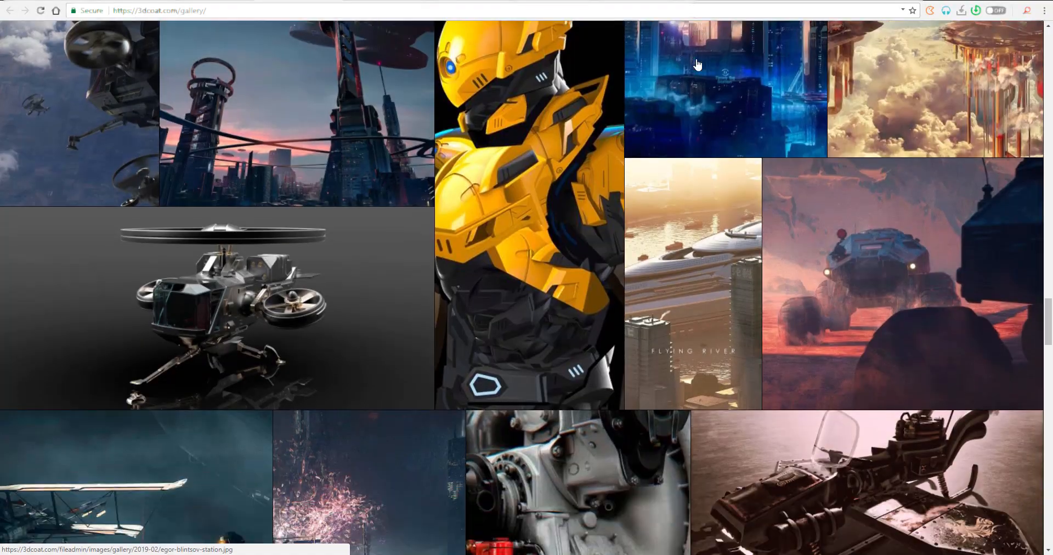
# Scroll down the gallery to the sci-fi cityscapes, robots and radar-dish concept art
pyautogui.scroll(-3)
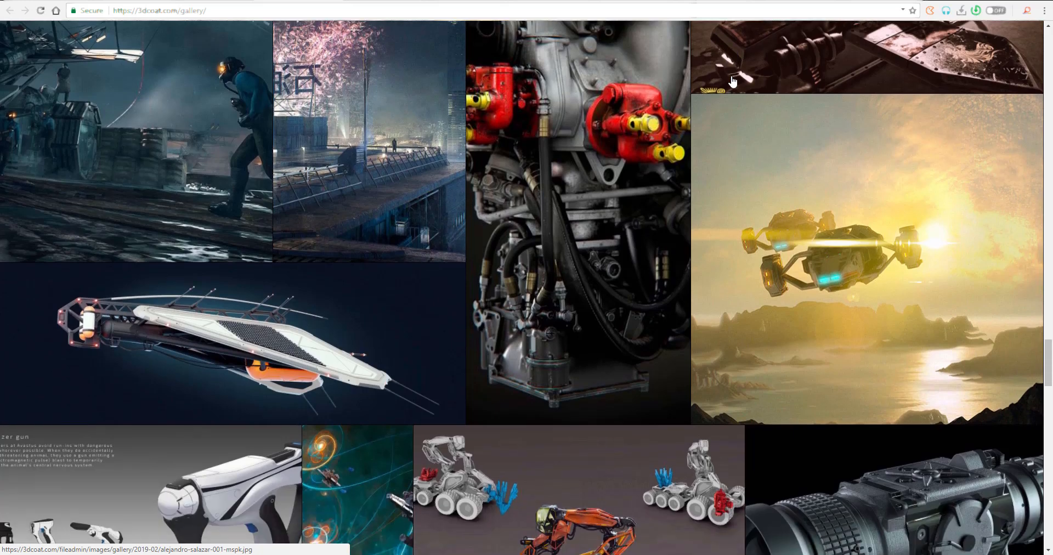
pyautogui.scroll(-3)
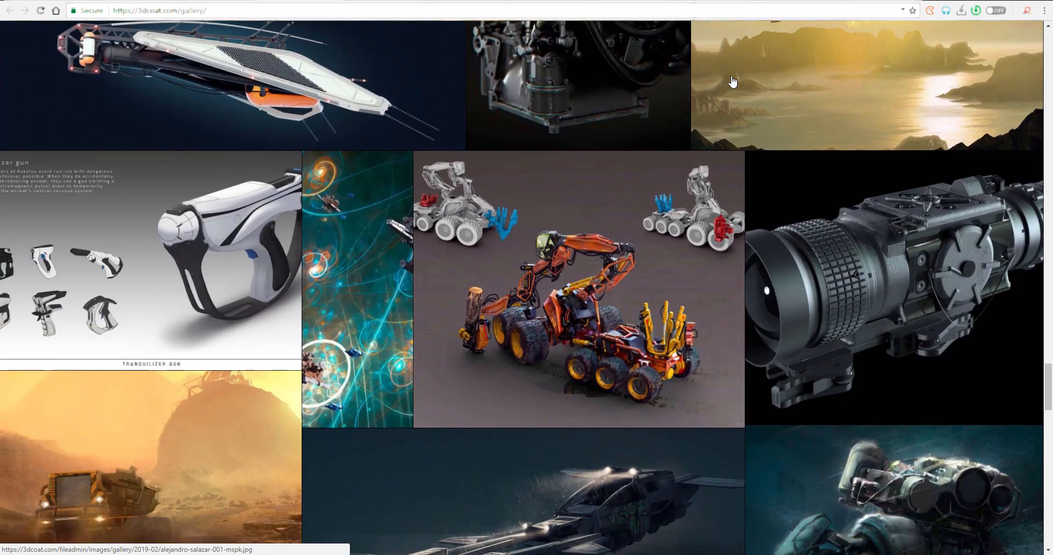
pyautogui.scroll(-3)
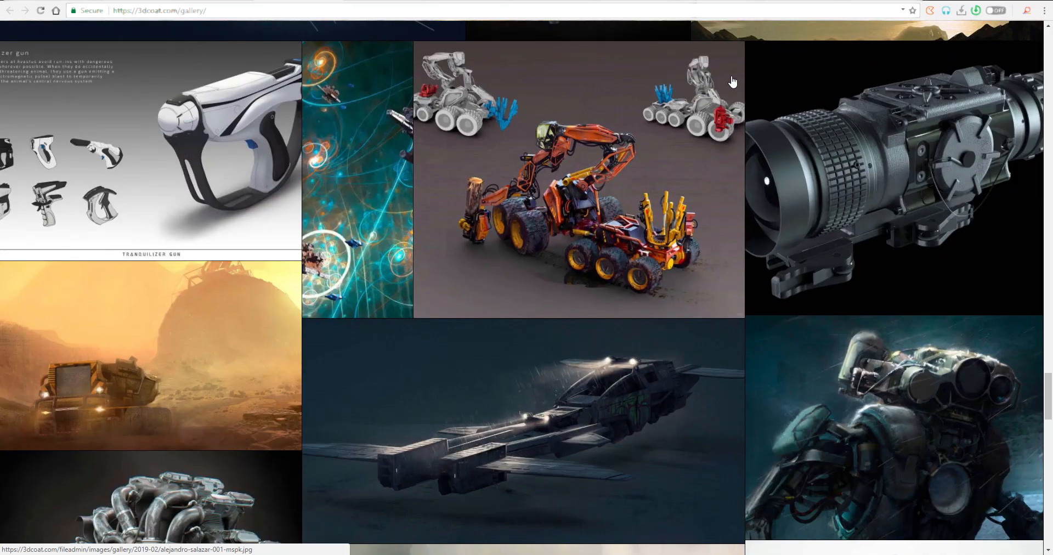
pyautogui.scroll(-3)
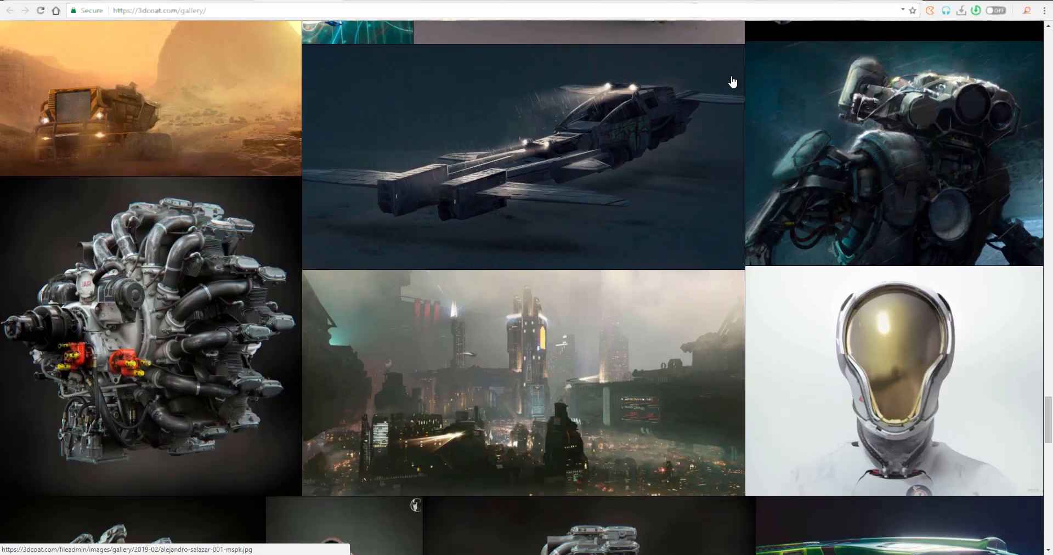
pyautogui.scroll(-3)
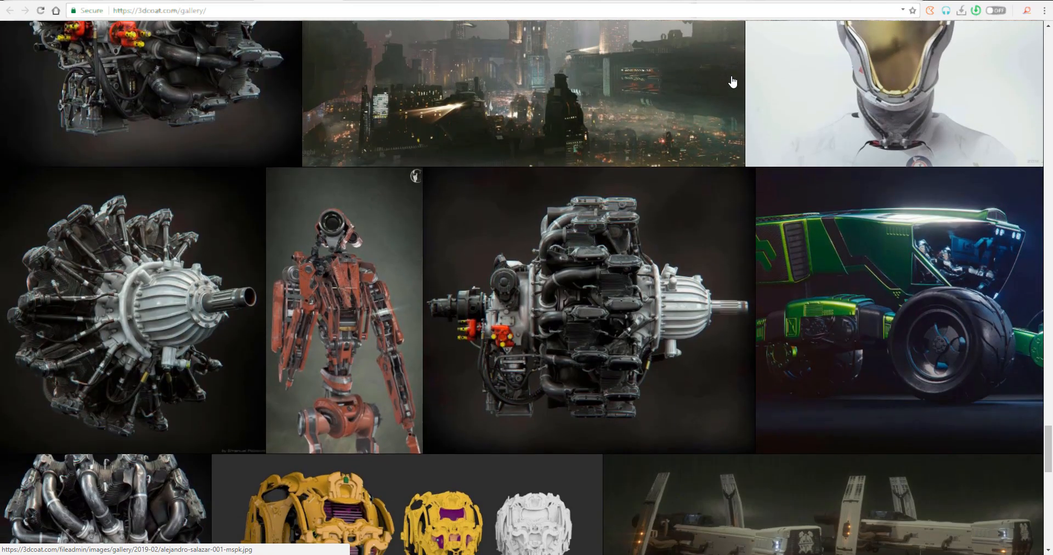
pyautogui.scroll(-3)
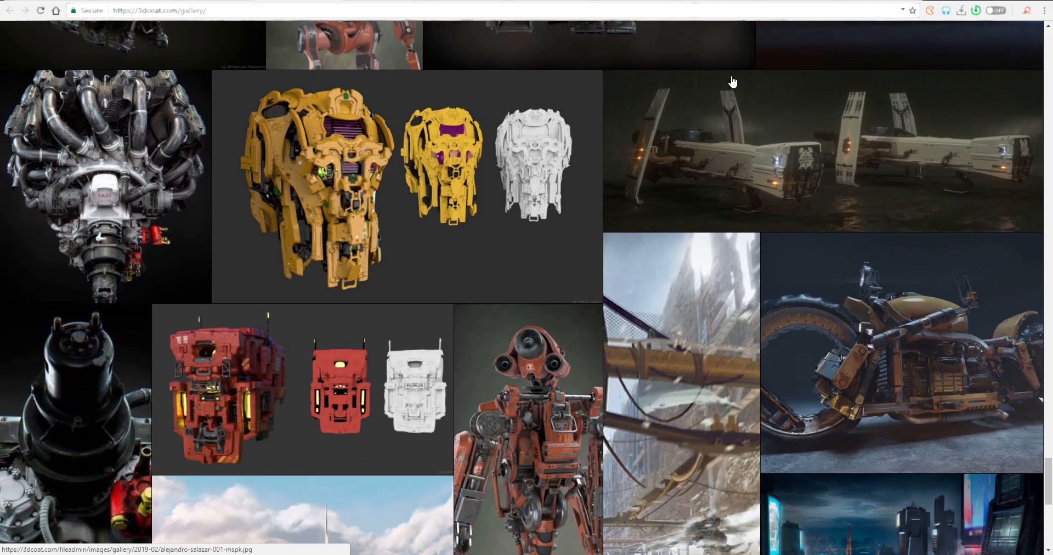
pyautogui.scroll(-3)
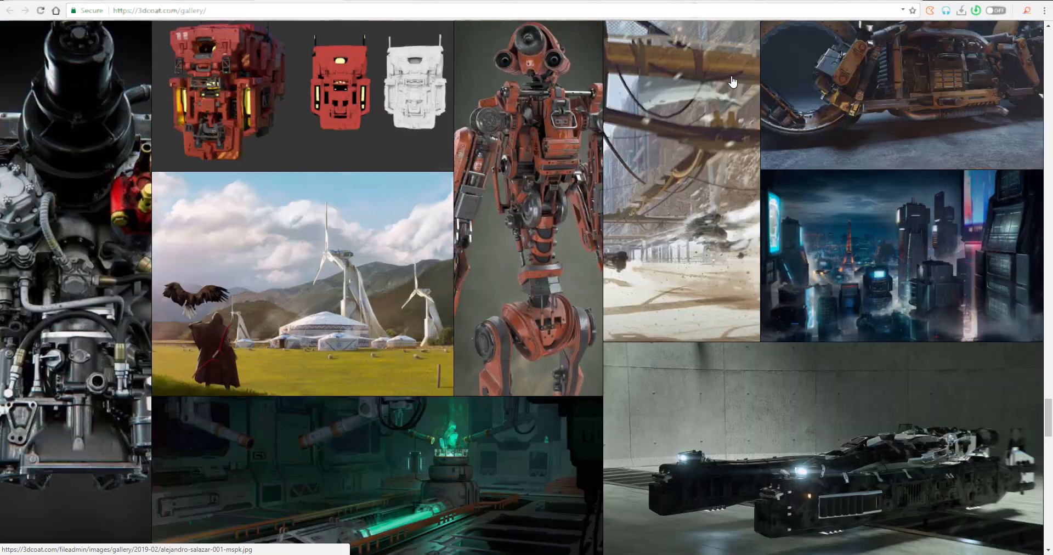
pyautogui.scroll(-3)
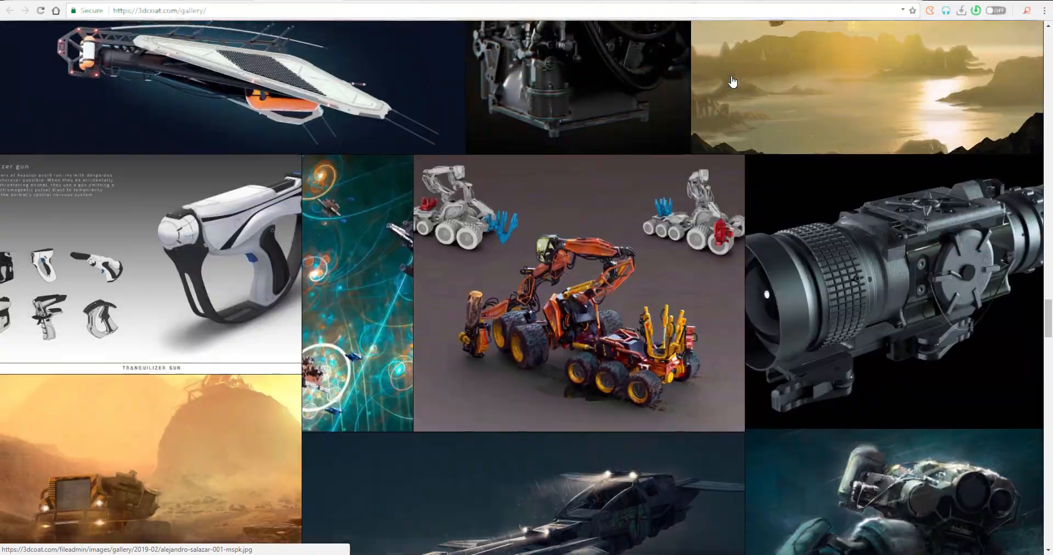
pyautogui.scroll(-3)
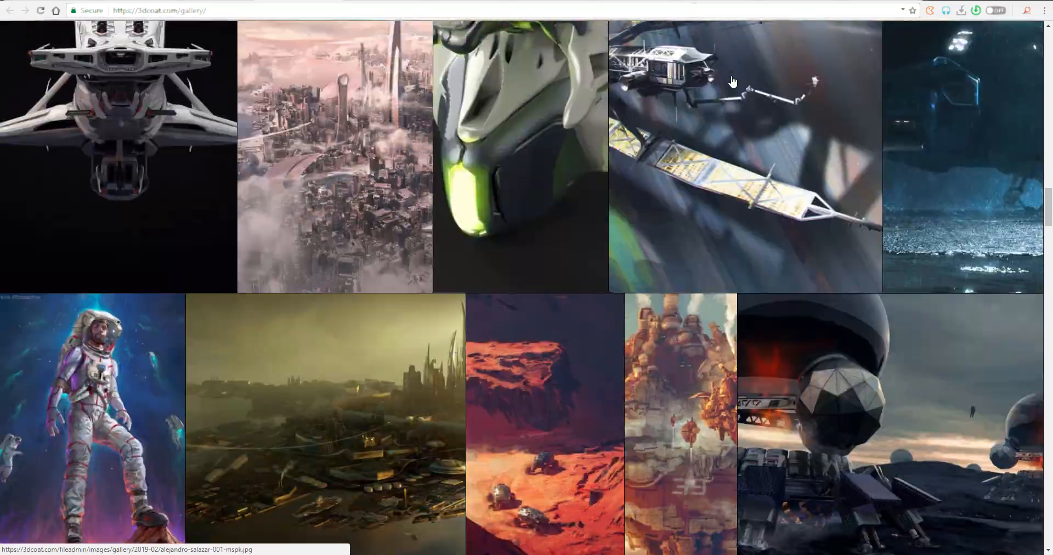
pyautogui.scroll(-3)
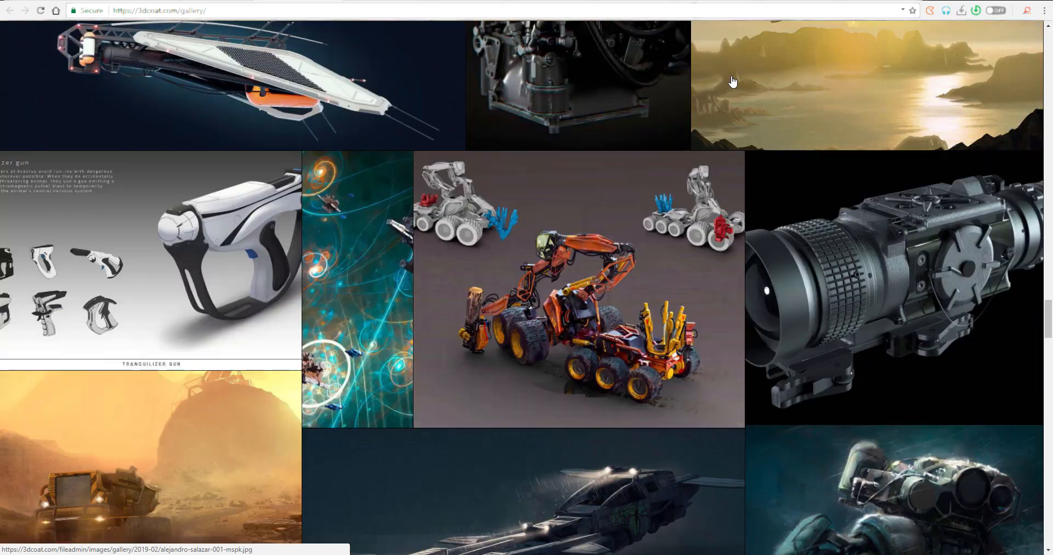
pyautogui.scroll(-3)
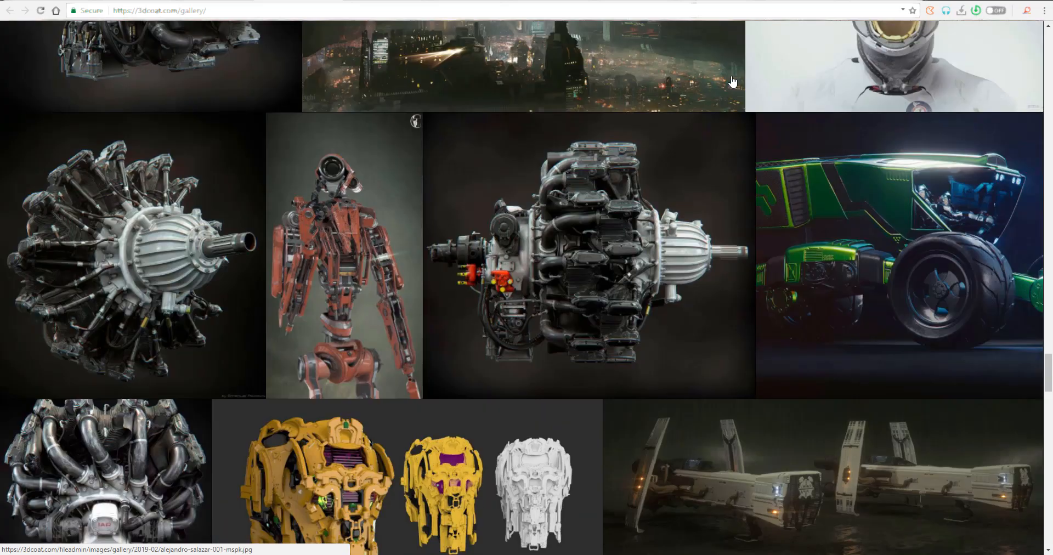
pyautogui.scroll(-3)
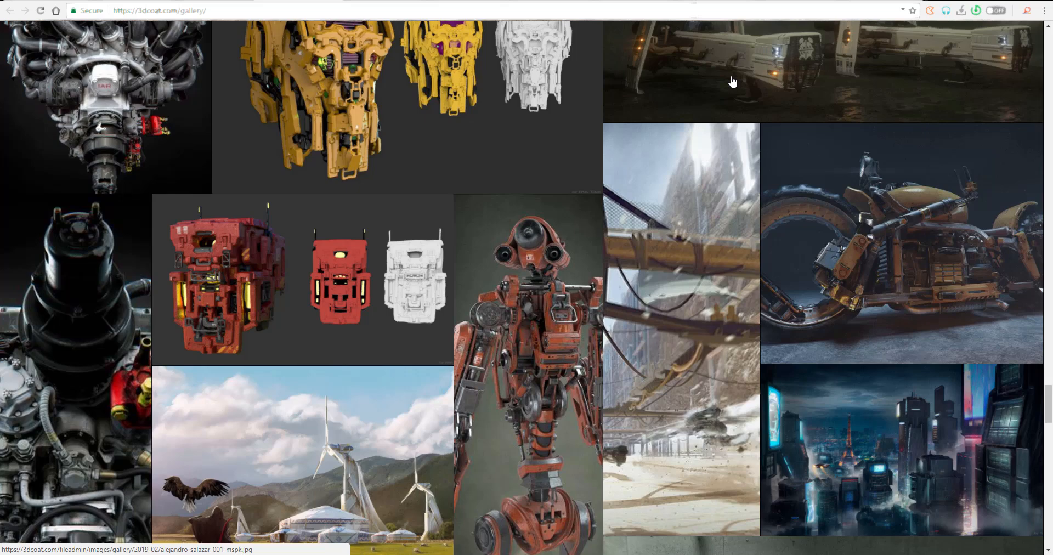
pyautogui.scroll(-3)
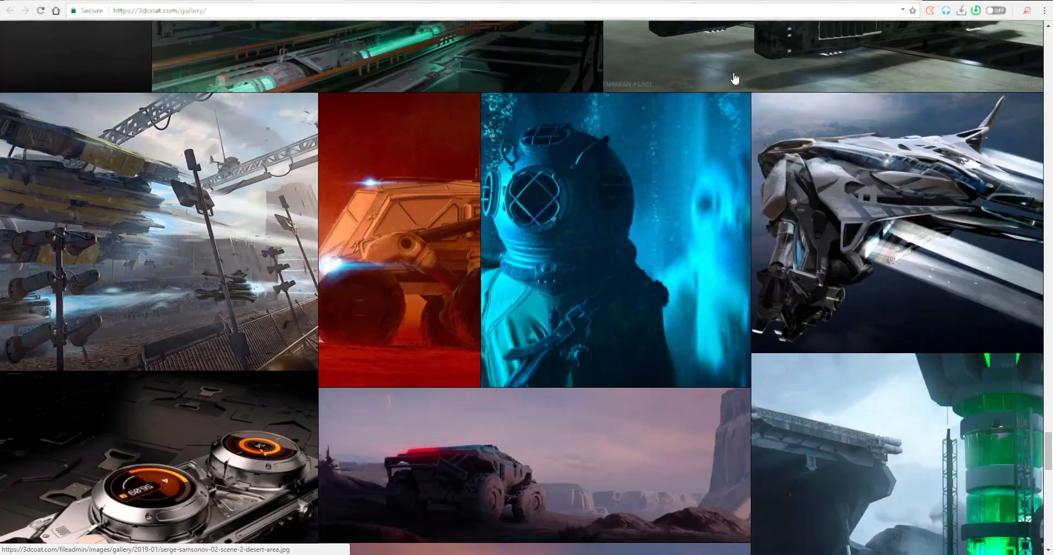
pyautogui.scroll(-3)
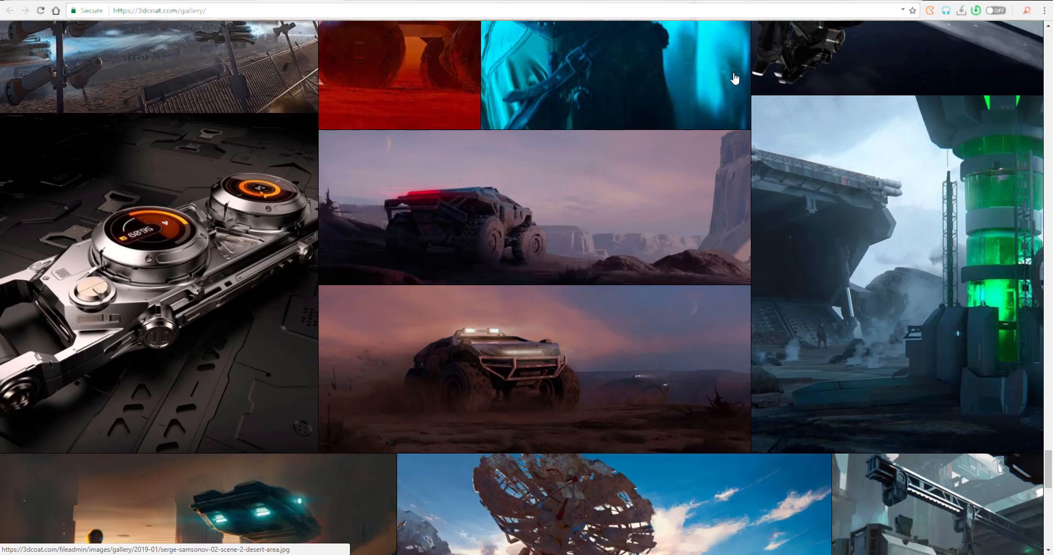
pyautogui.scroll(-3)
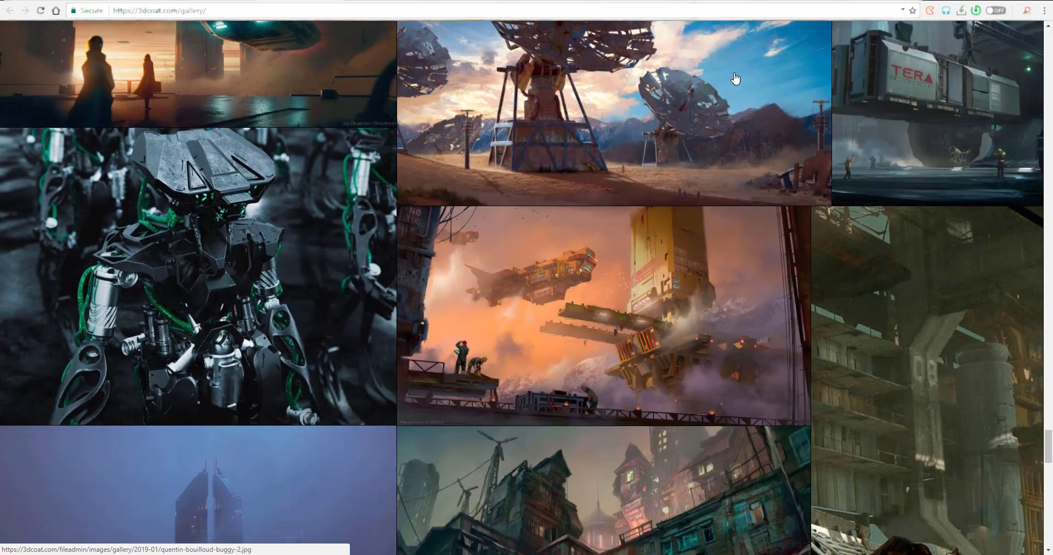